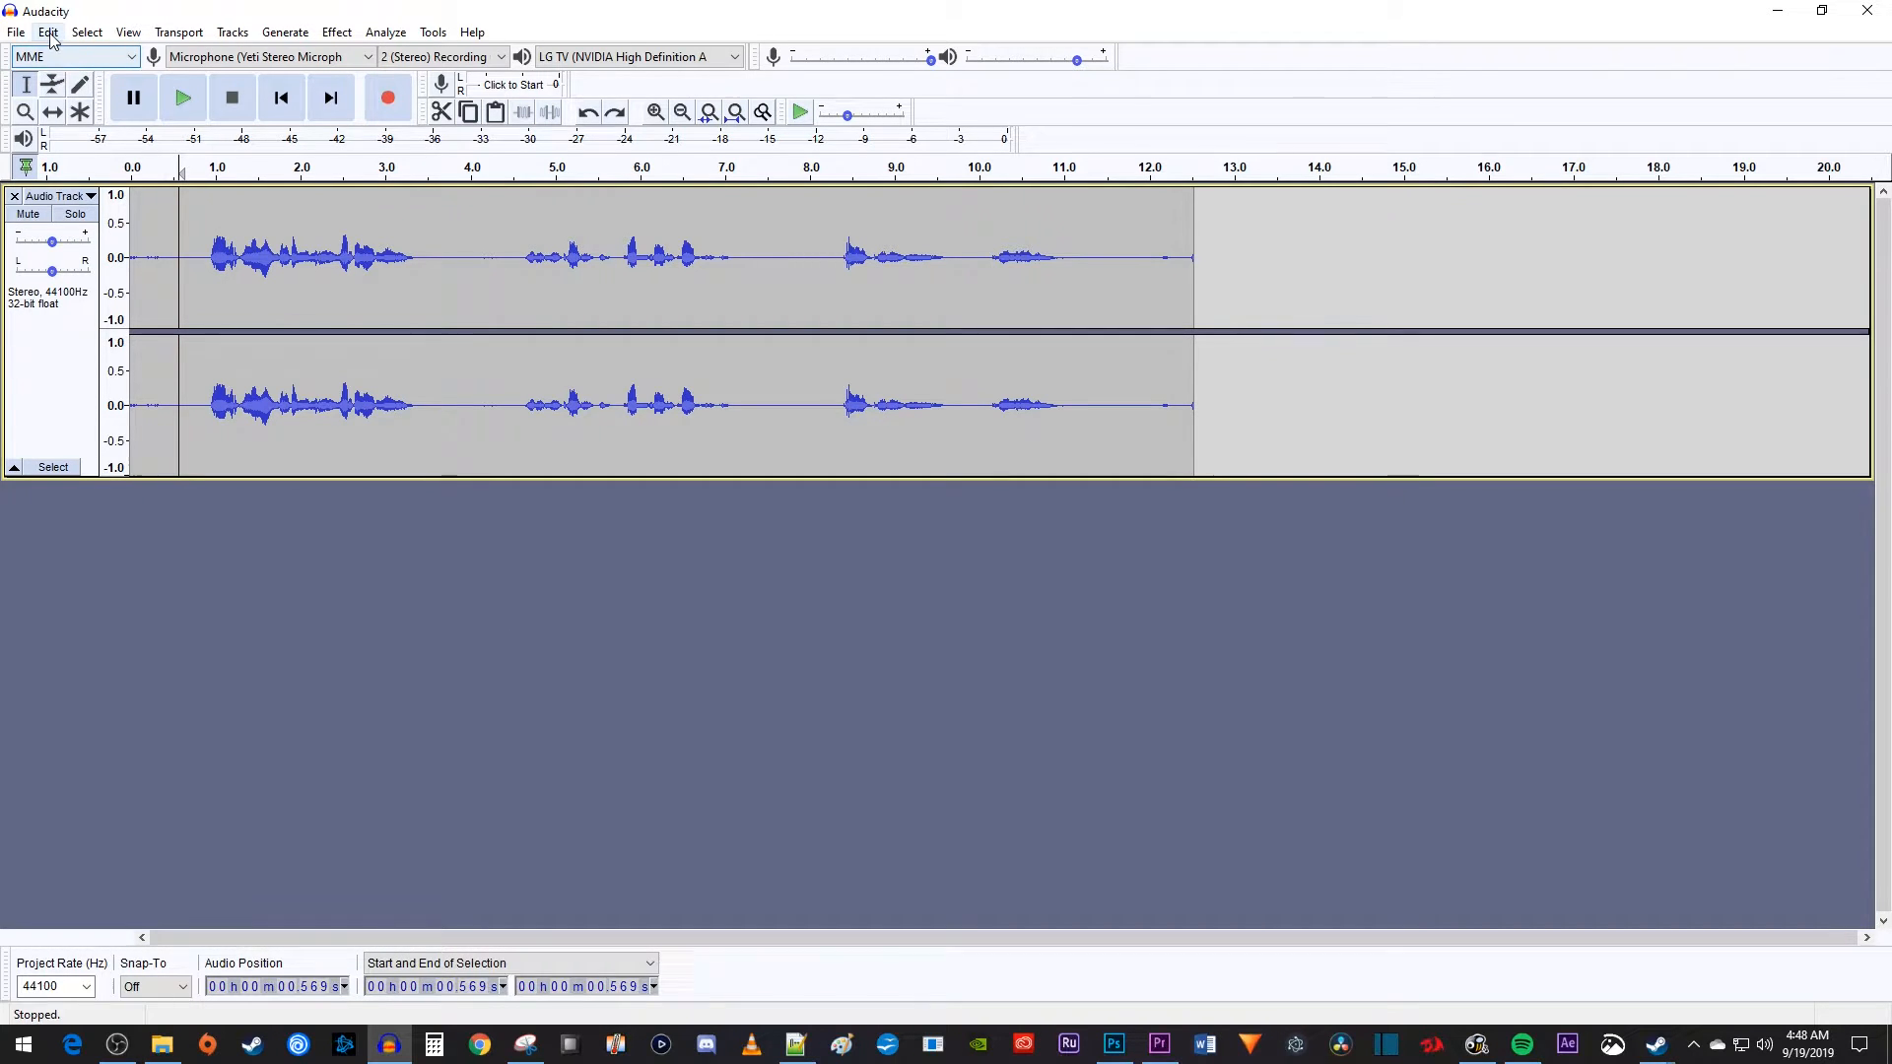
Open Audacity's Preferences window from the Edit menu.
{"action": "left_click", "coordinate": [51, 32]}
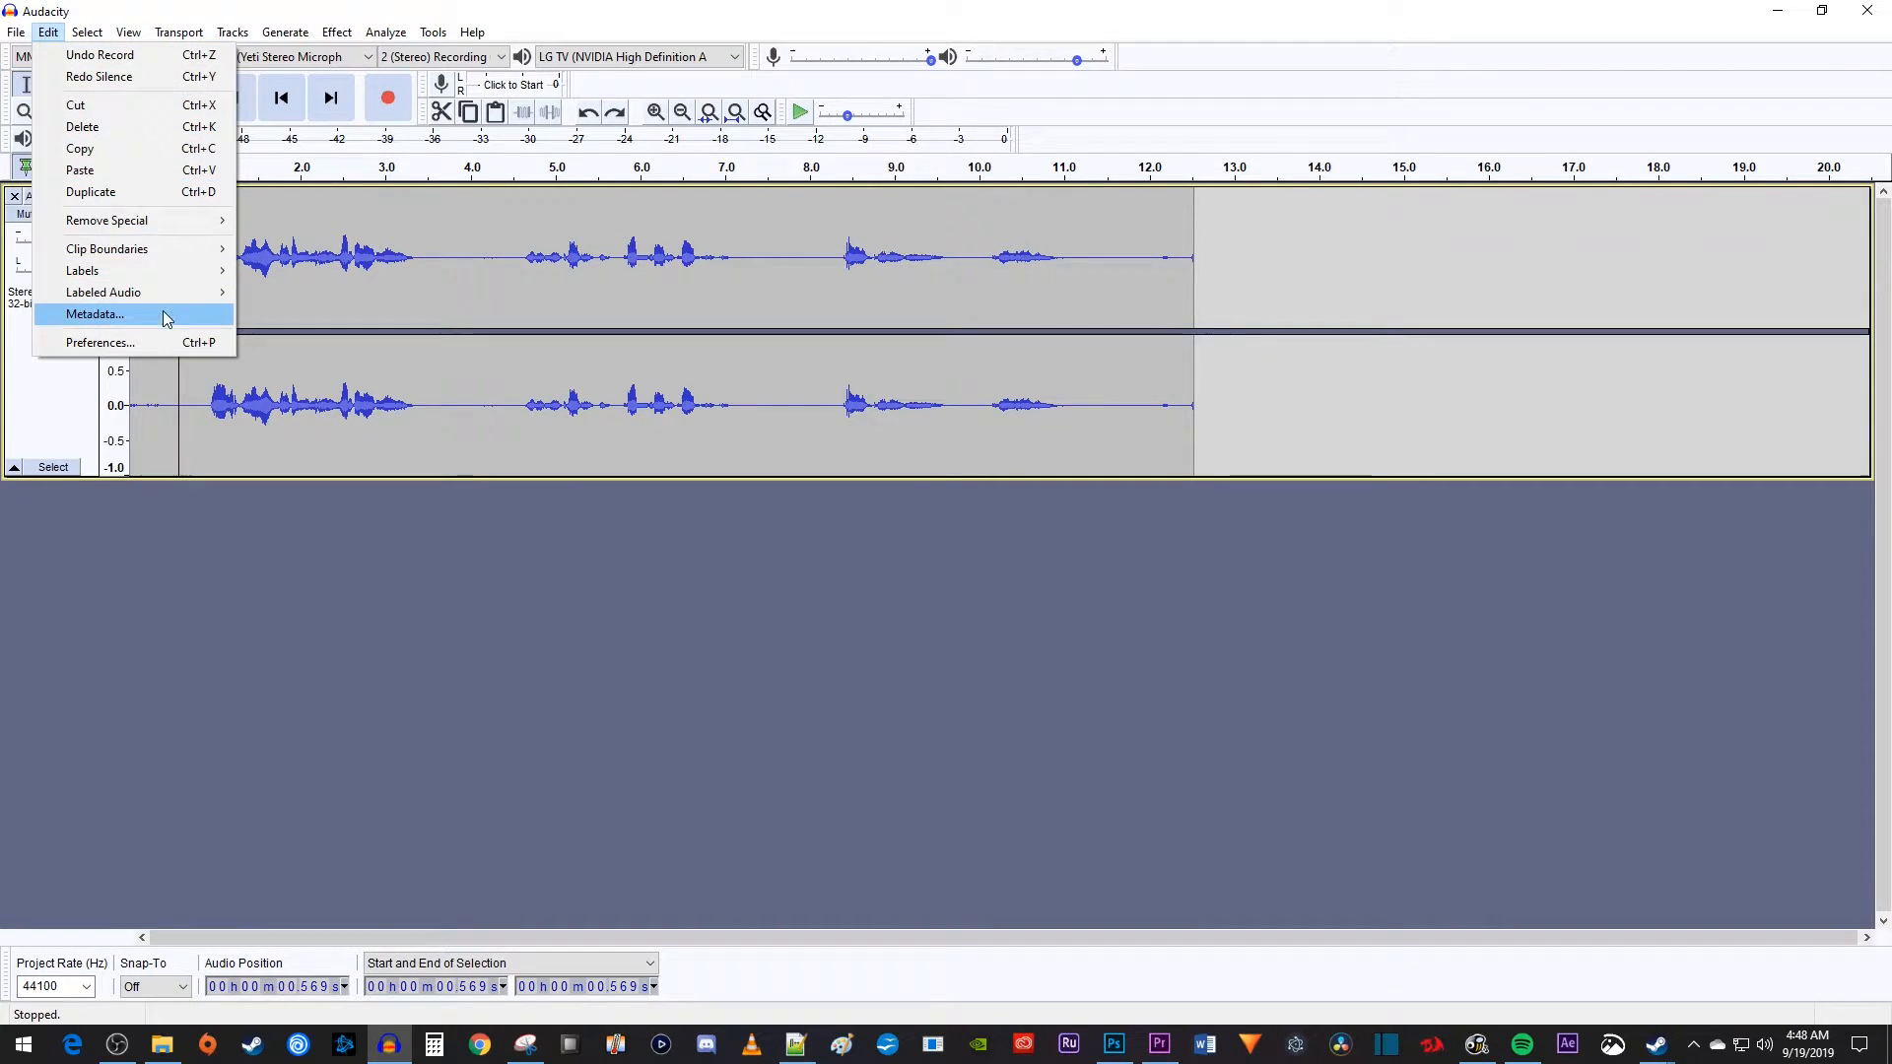
{"action": "left_click", "coordinate": [101, 342]}
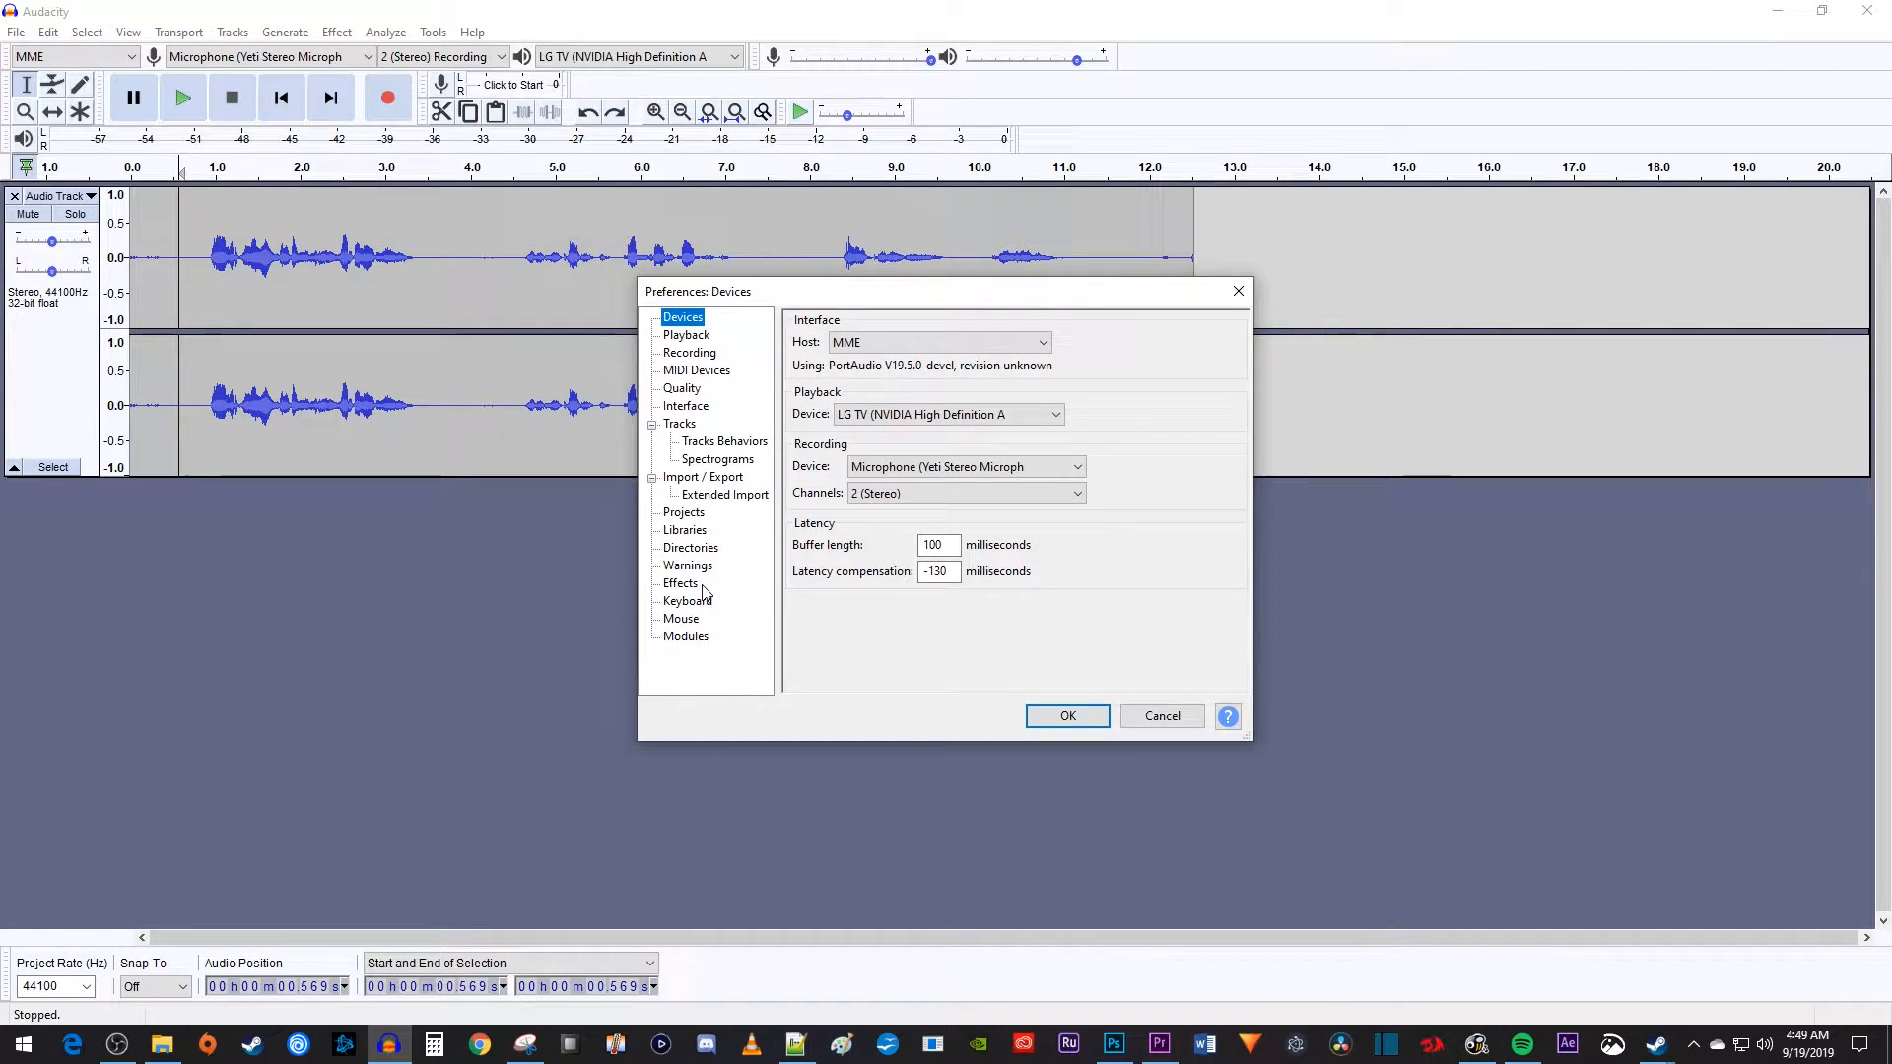
In Keyboard preferences, bind 'Cursor to Project Start' to A instead of Home.
{"action": "left_click", "coordinate": [687, 600]}
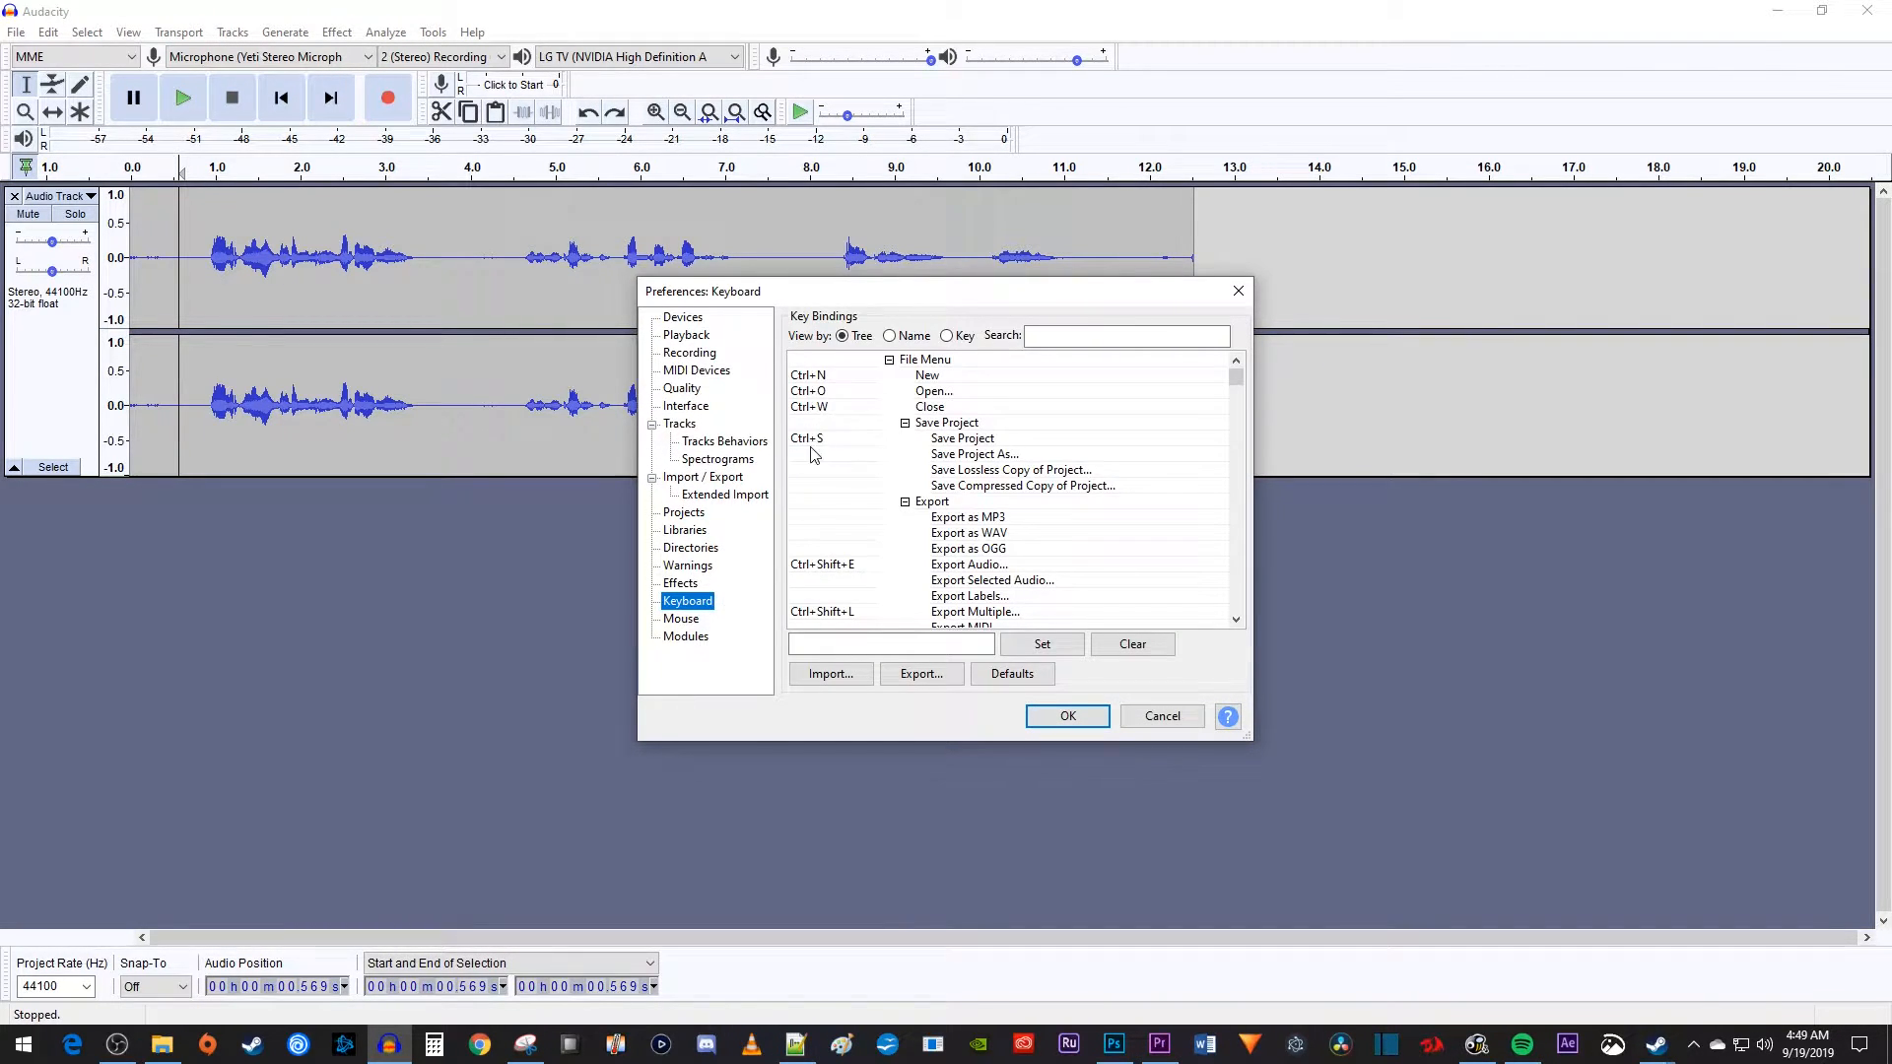
{"action": "left_click", "coordinate": [888, 336]}
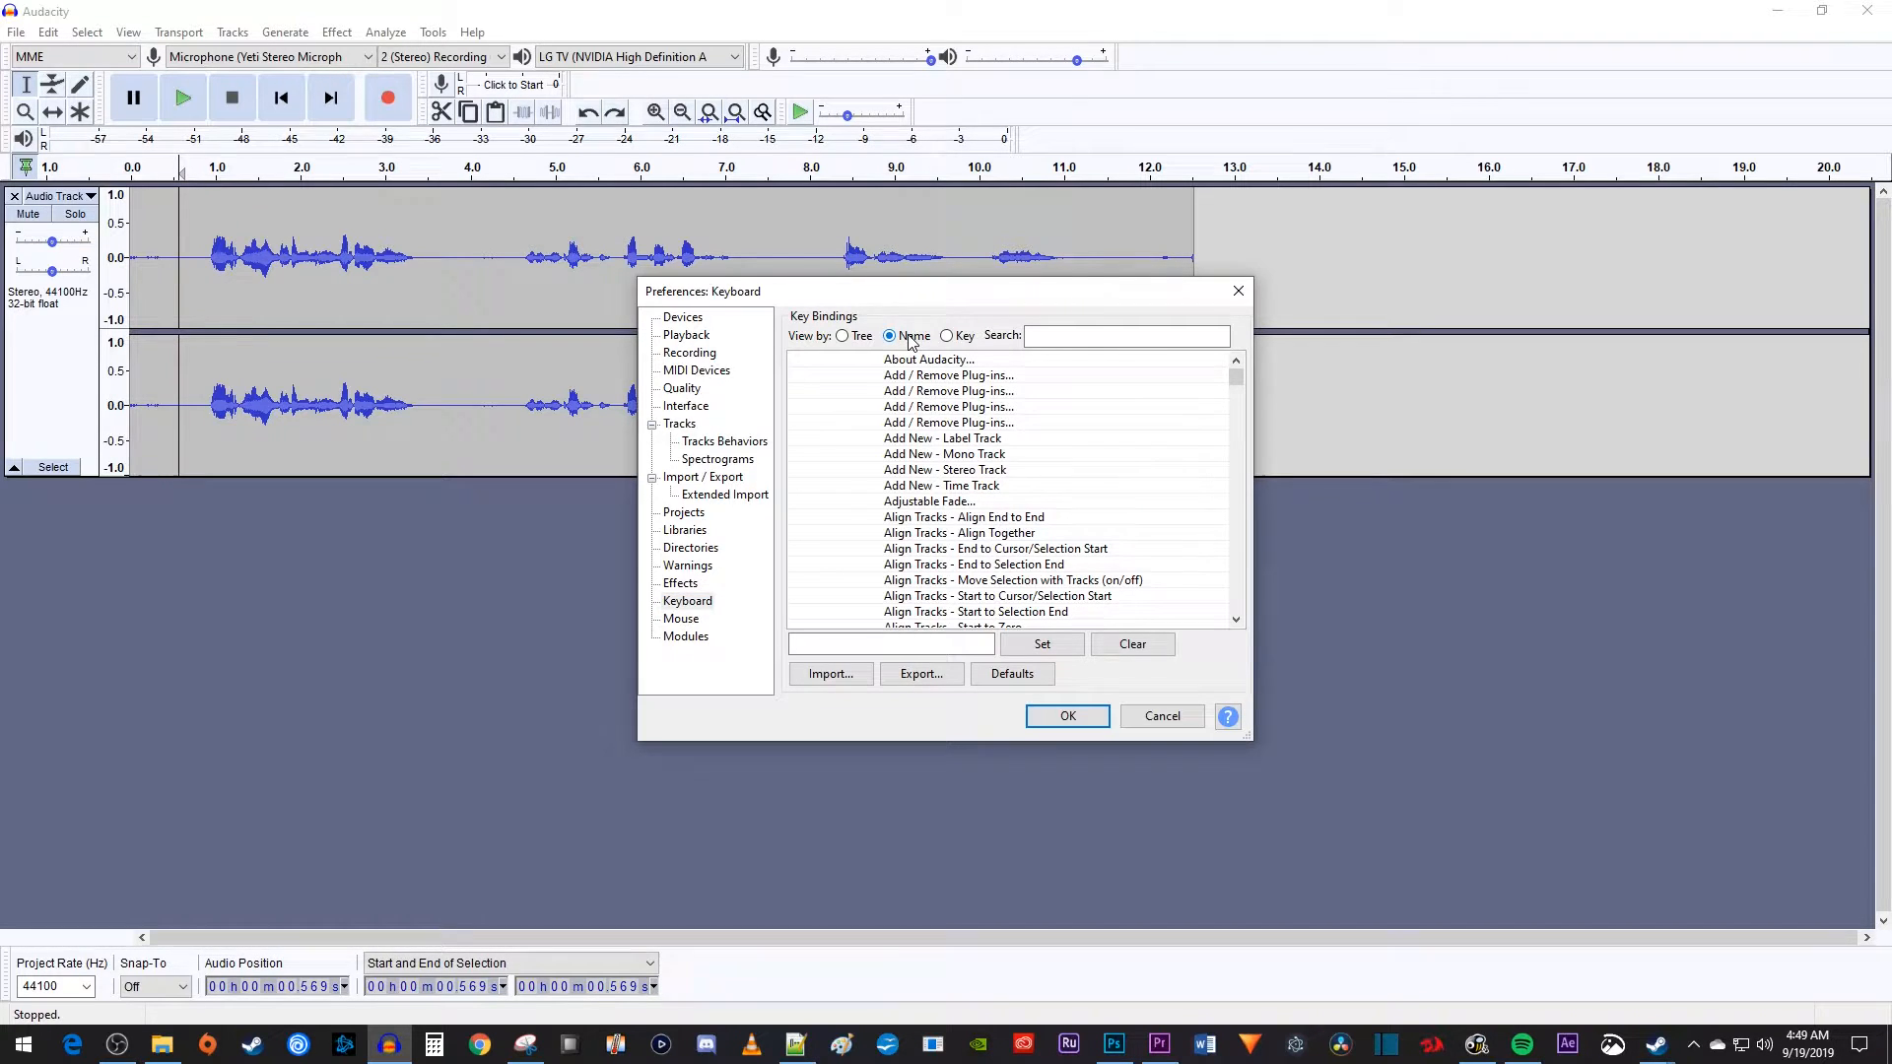
{"action": "left_click", "coordinate": [1126, 336]}
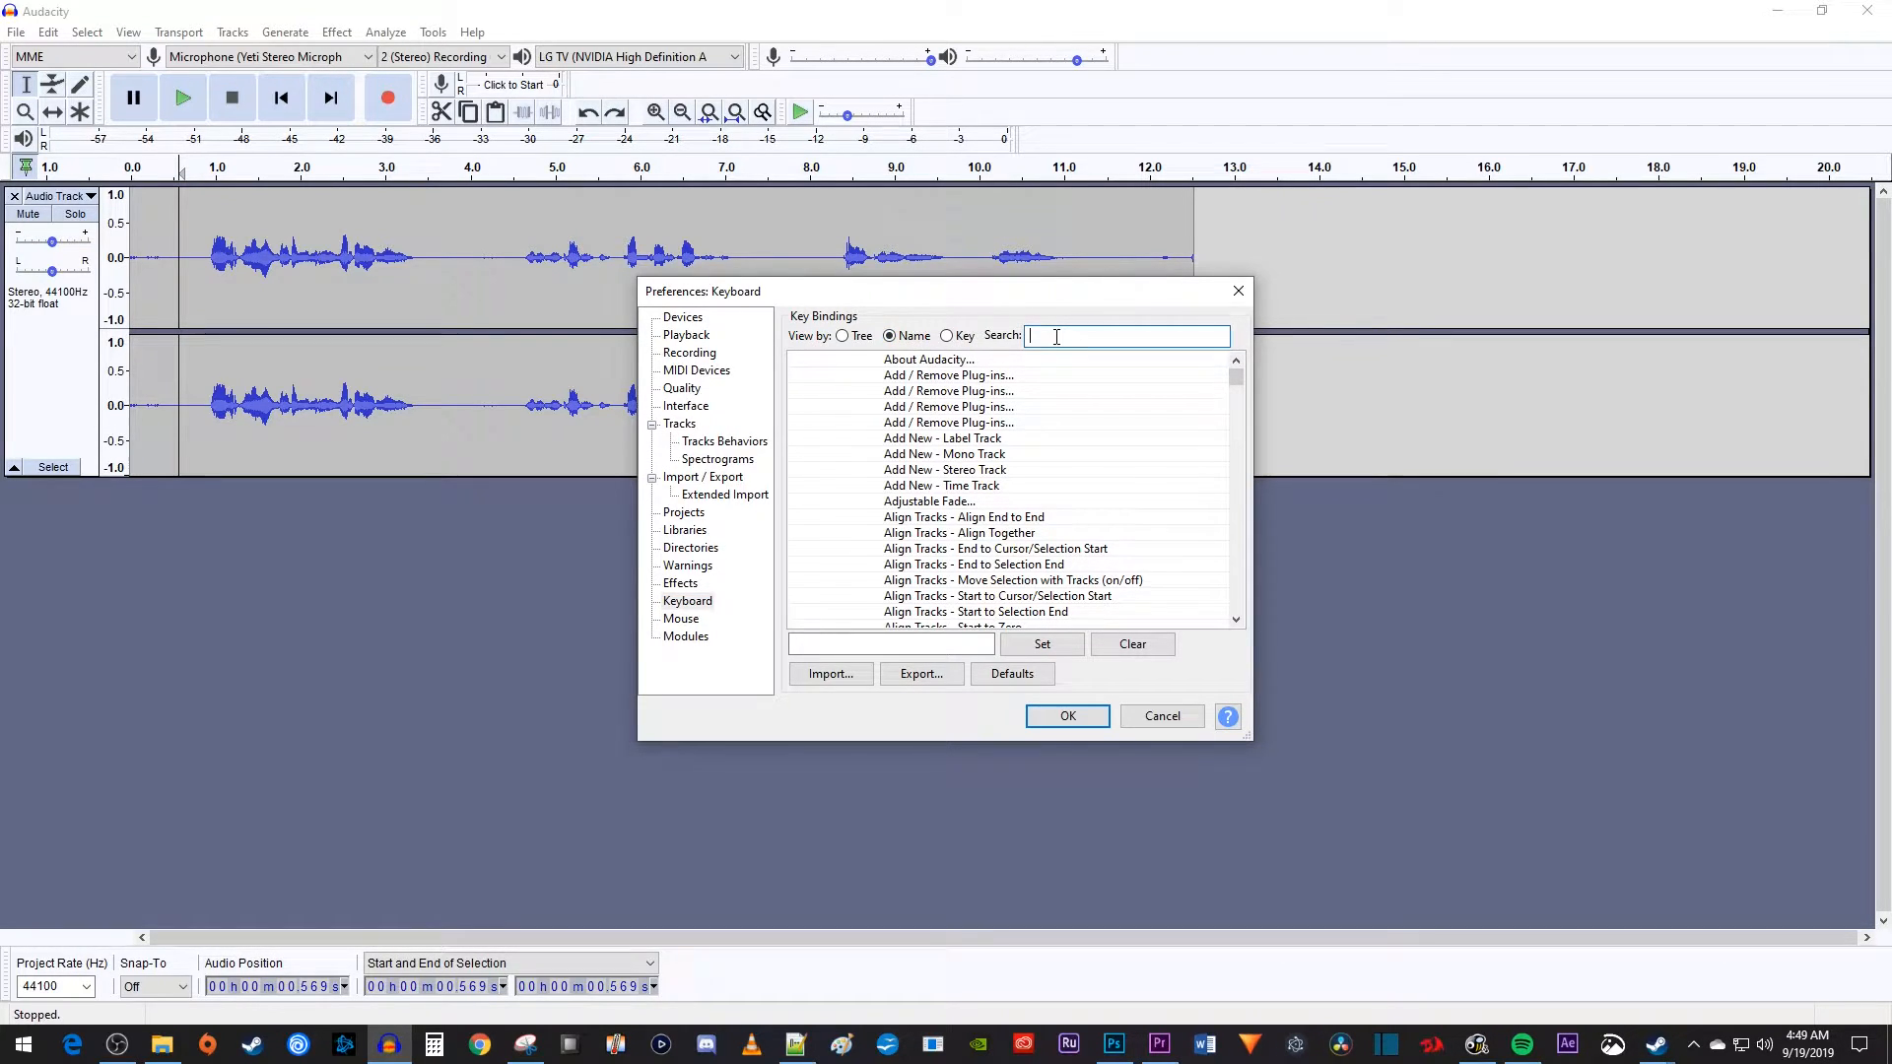
{"action": "type", "text": "project start"}
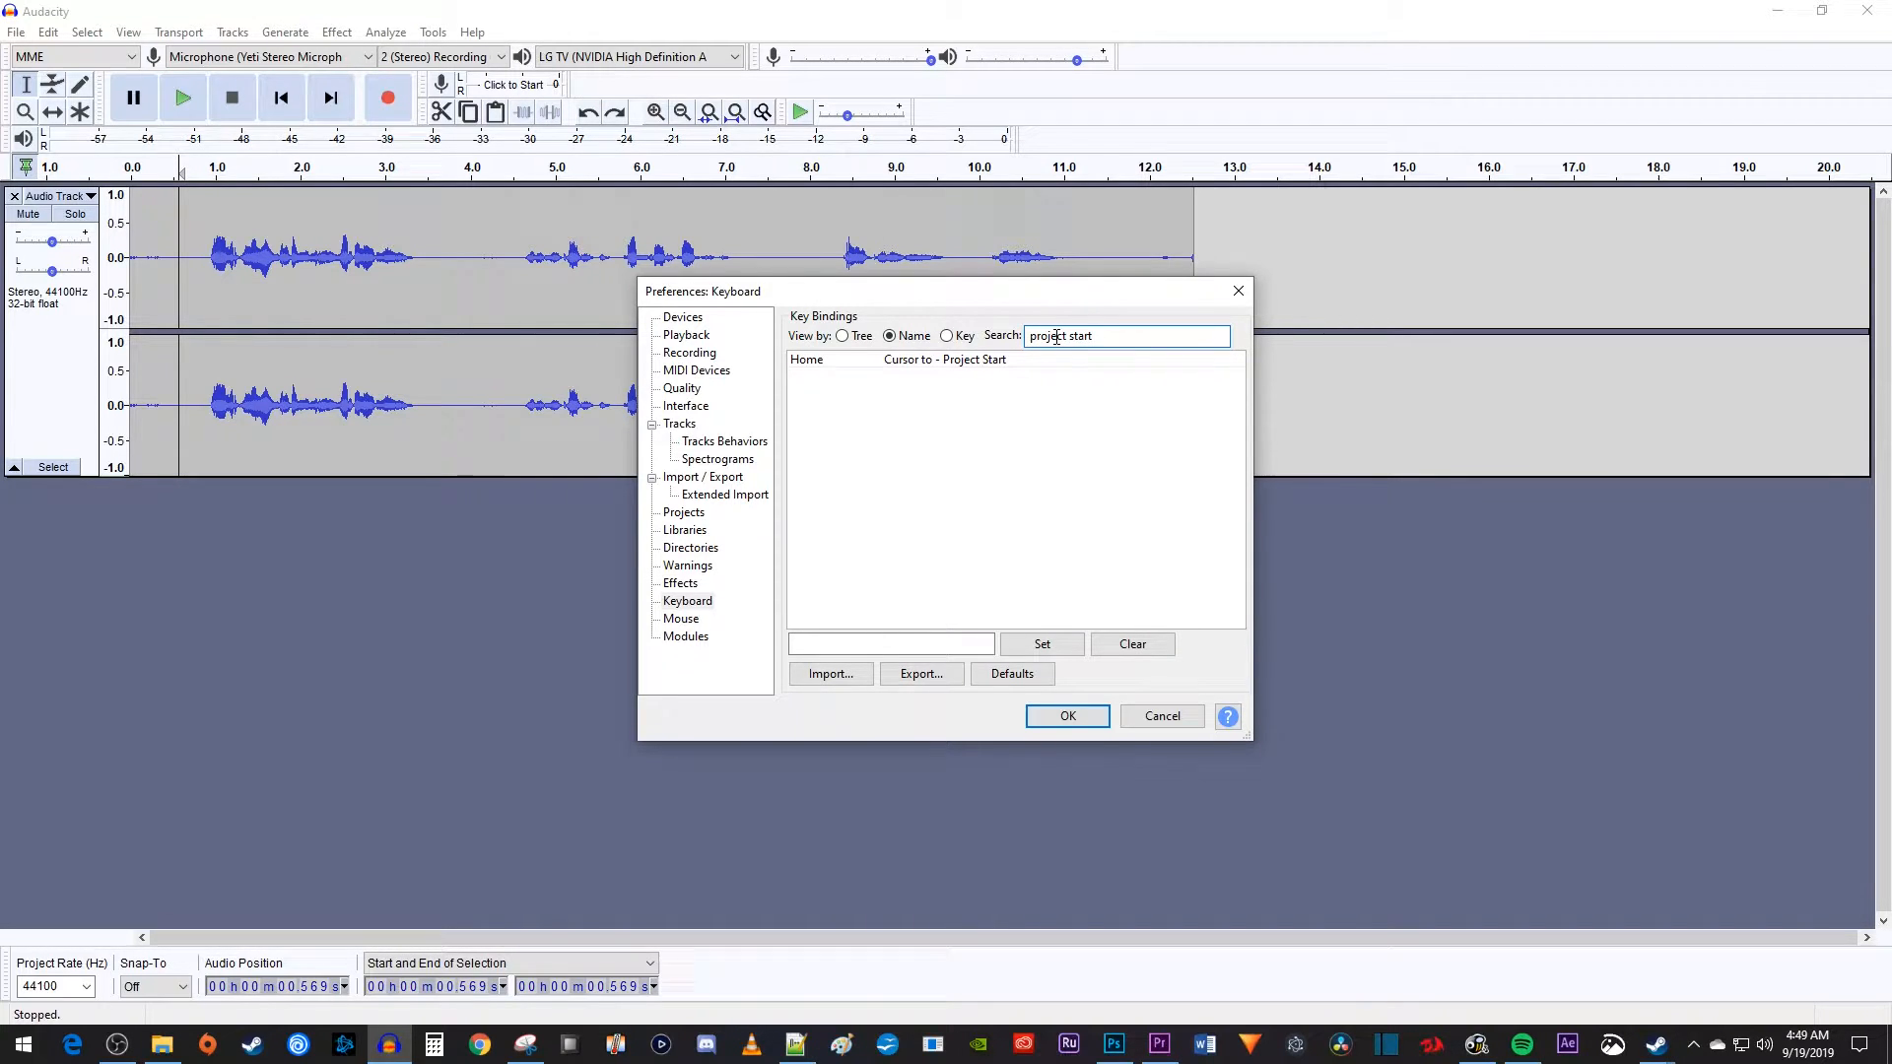
{"action": "left_click", "coordinate": [934, 360]}
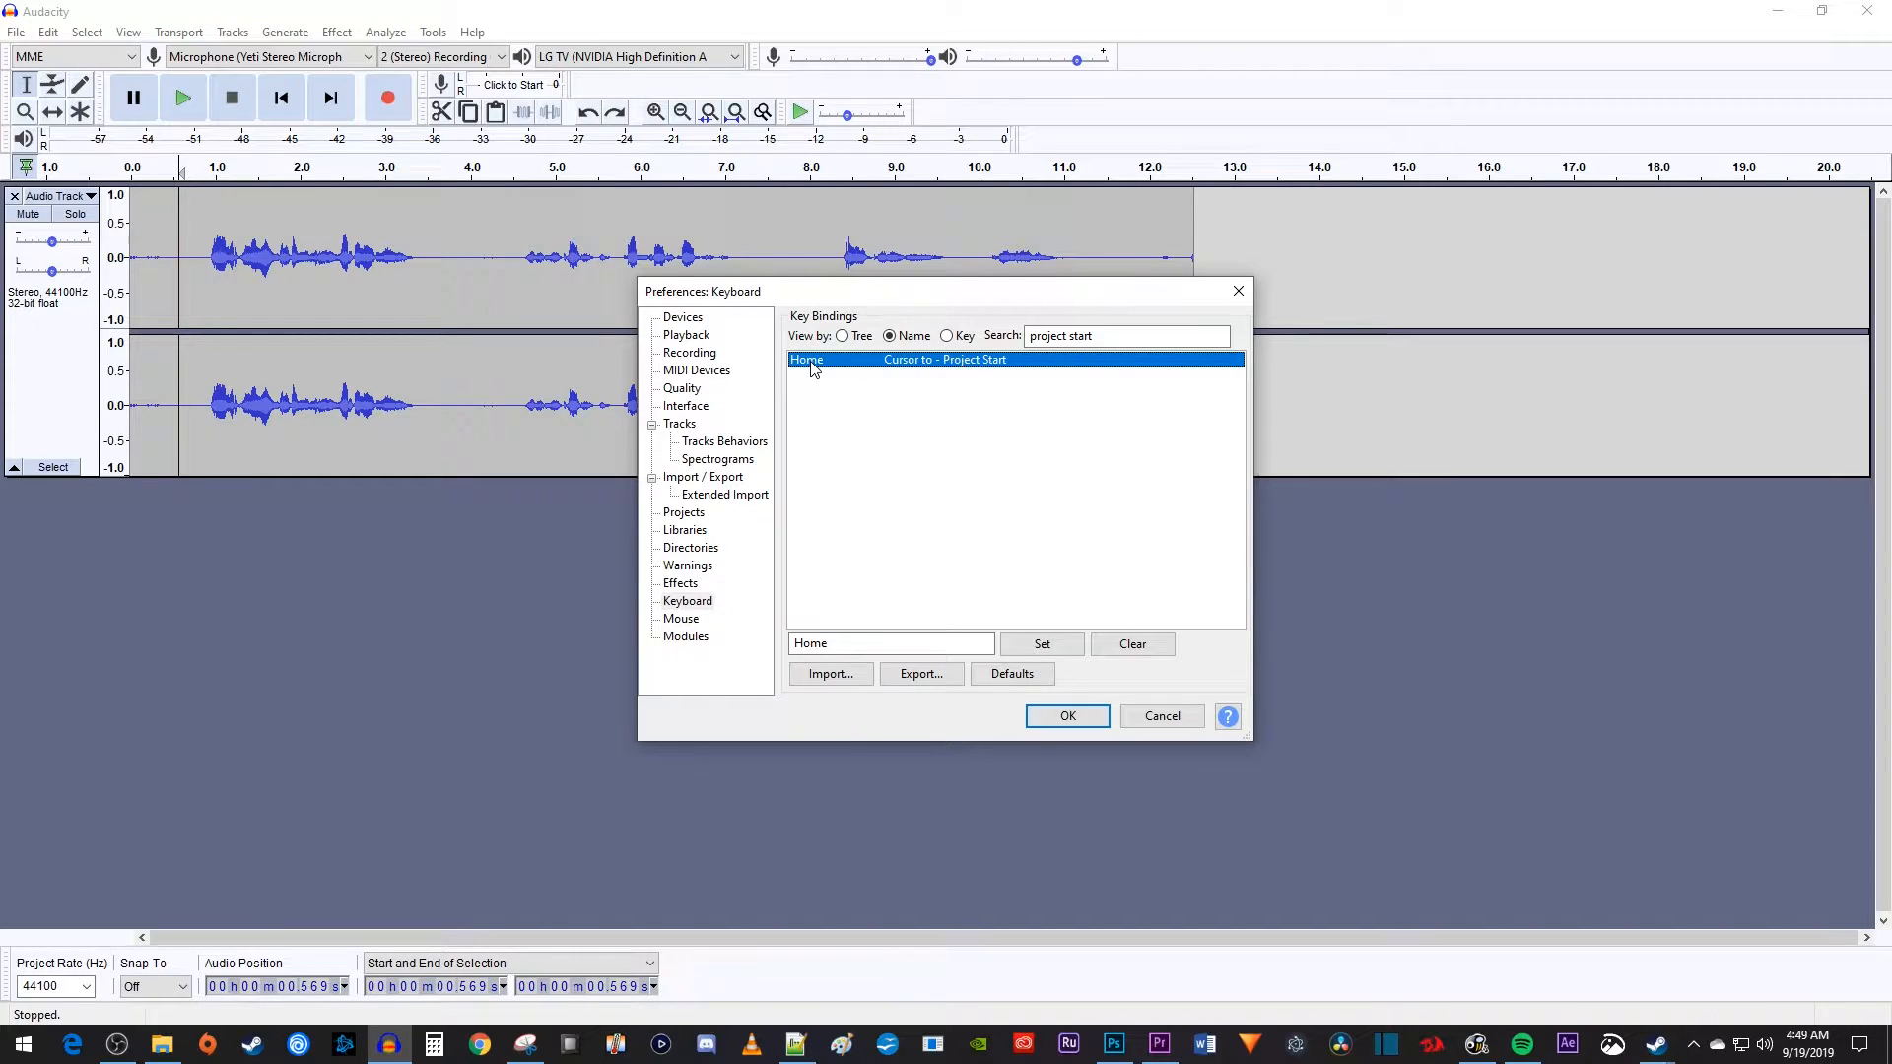
{"action": "left_click", "coordinate": [878, 643]}
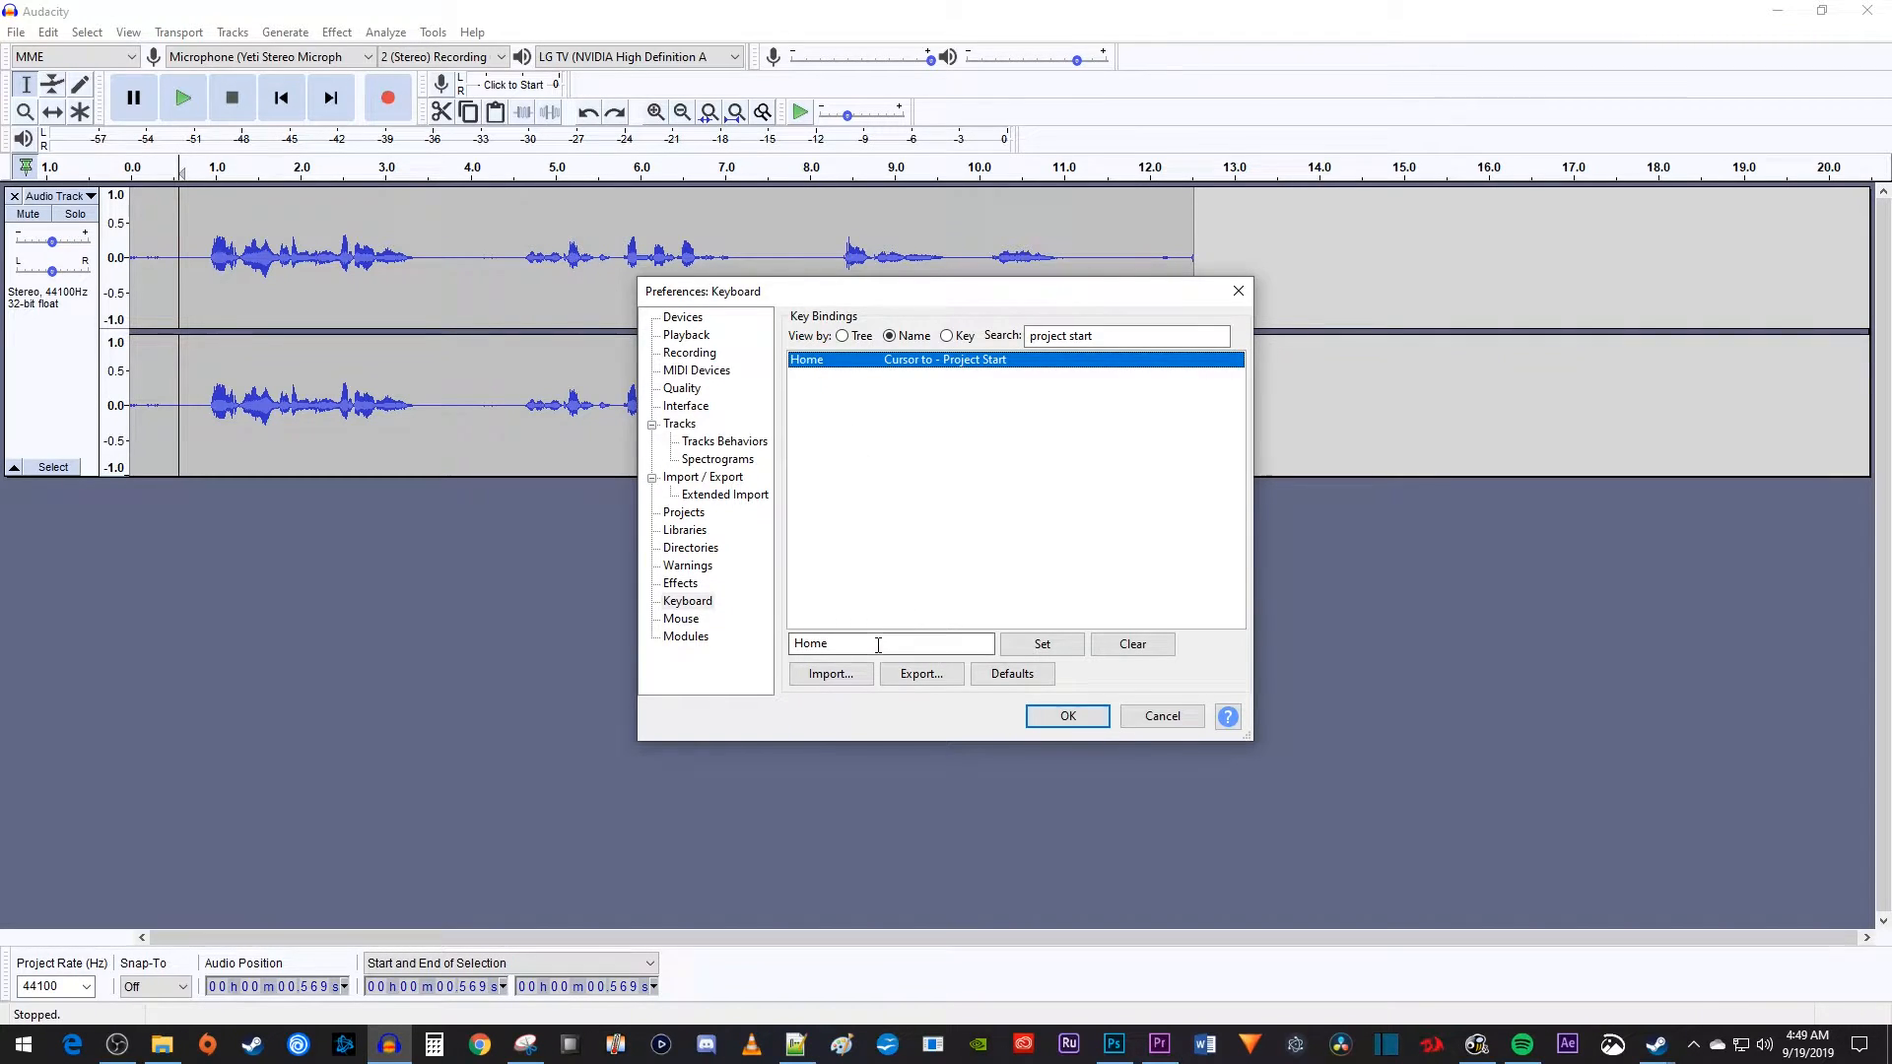
{"action": "type", "text": "A"}
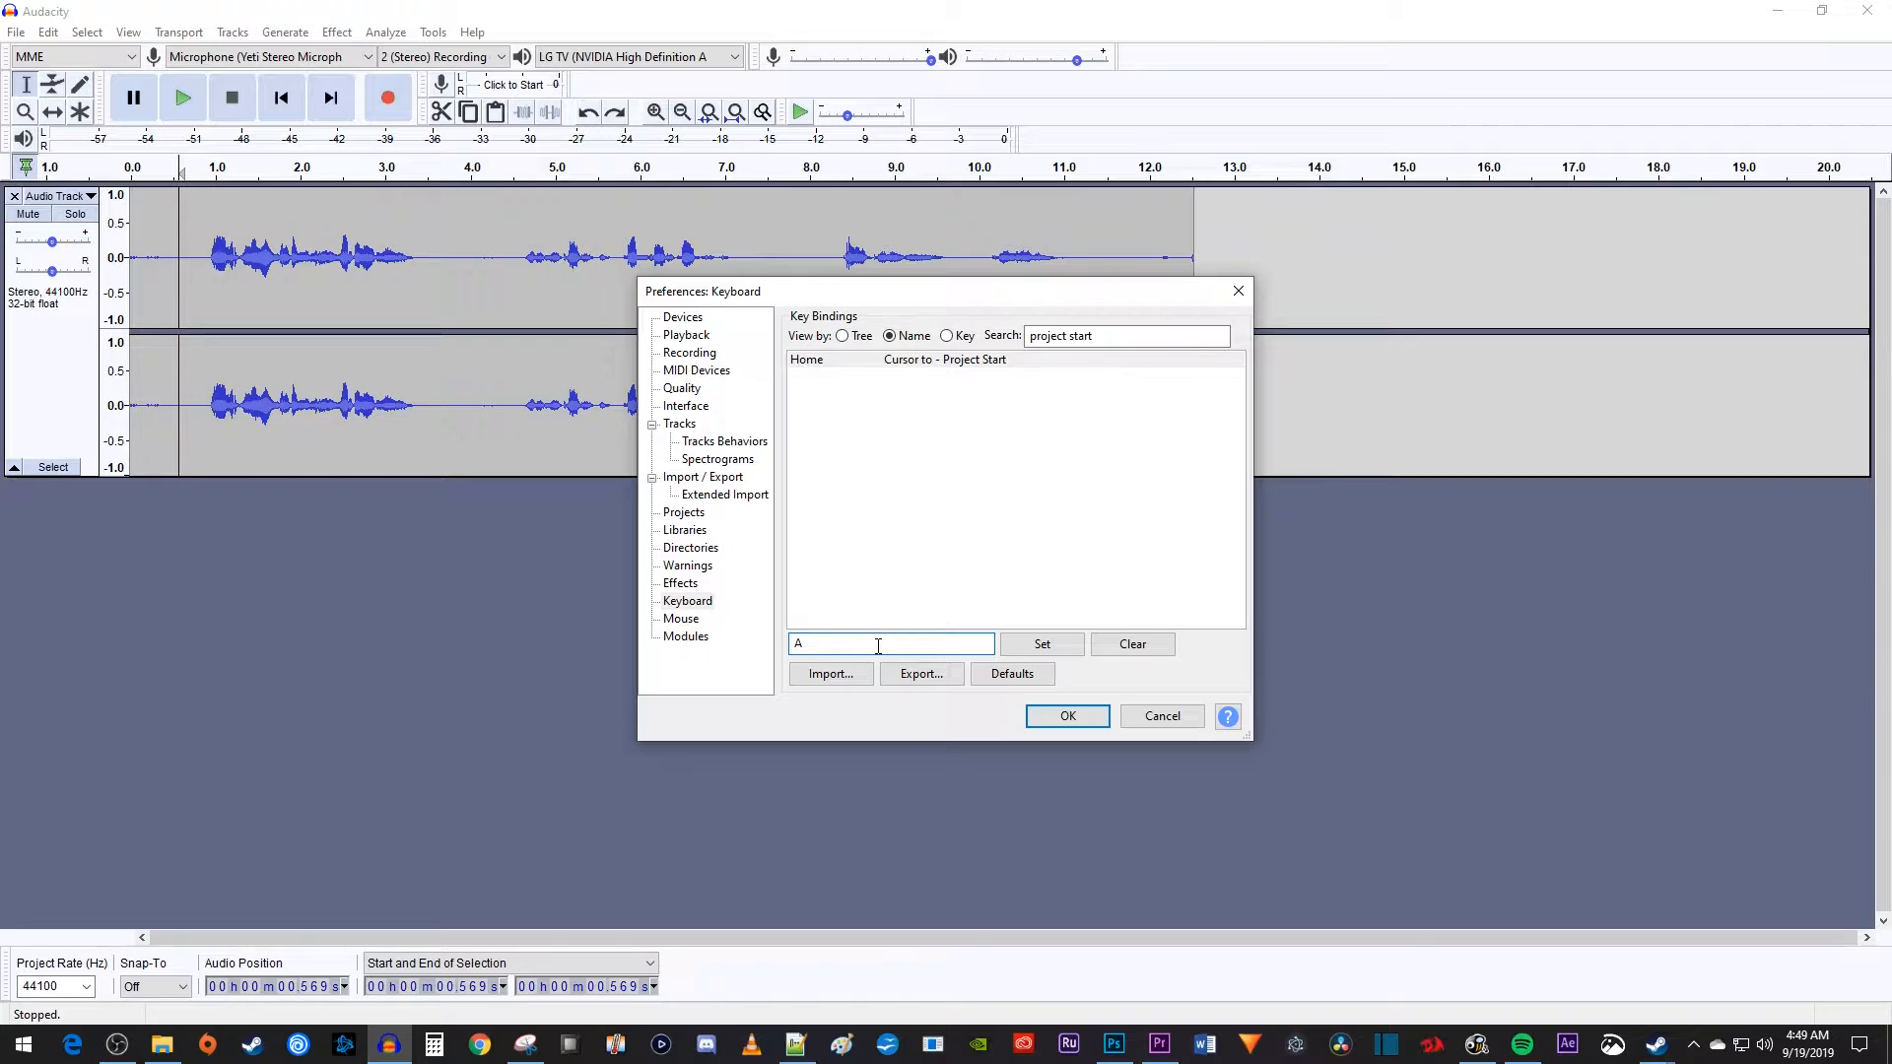
{"action": "left_click", "coordinate": [1042, 643]}
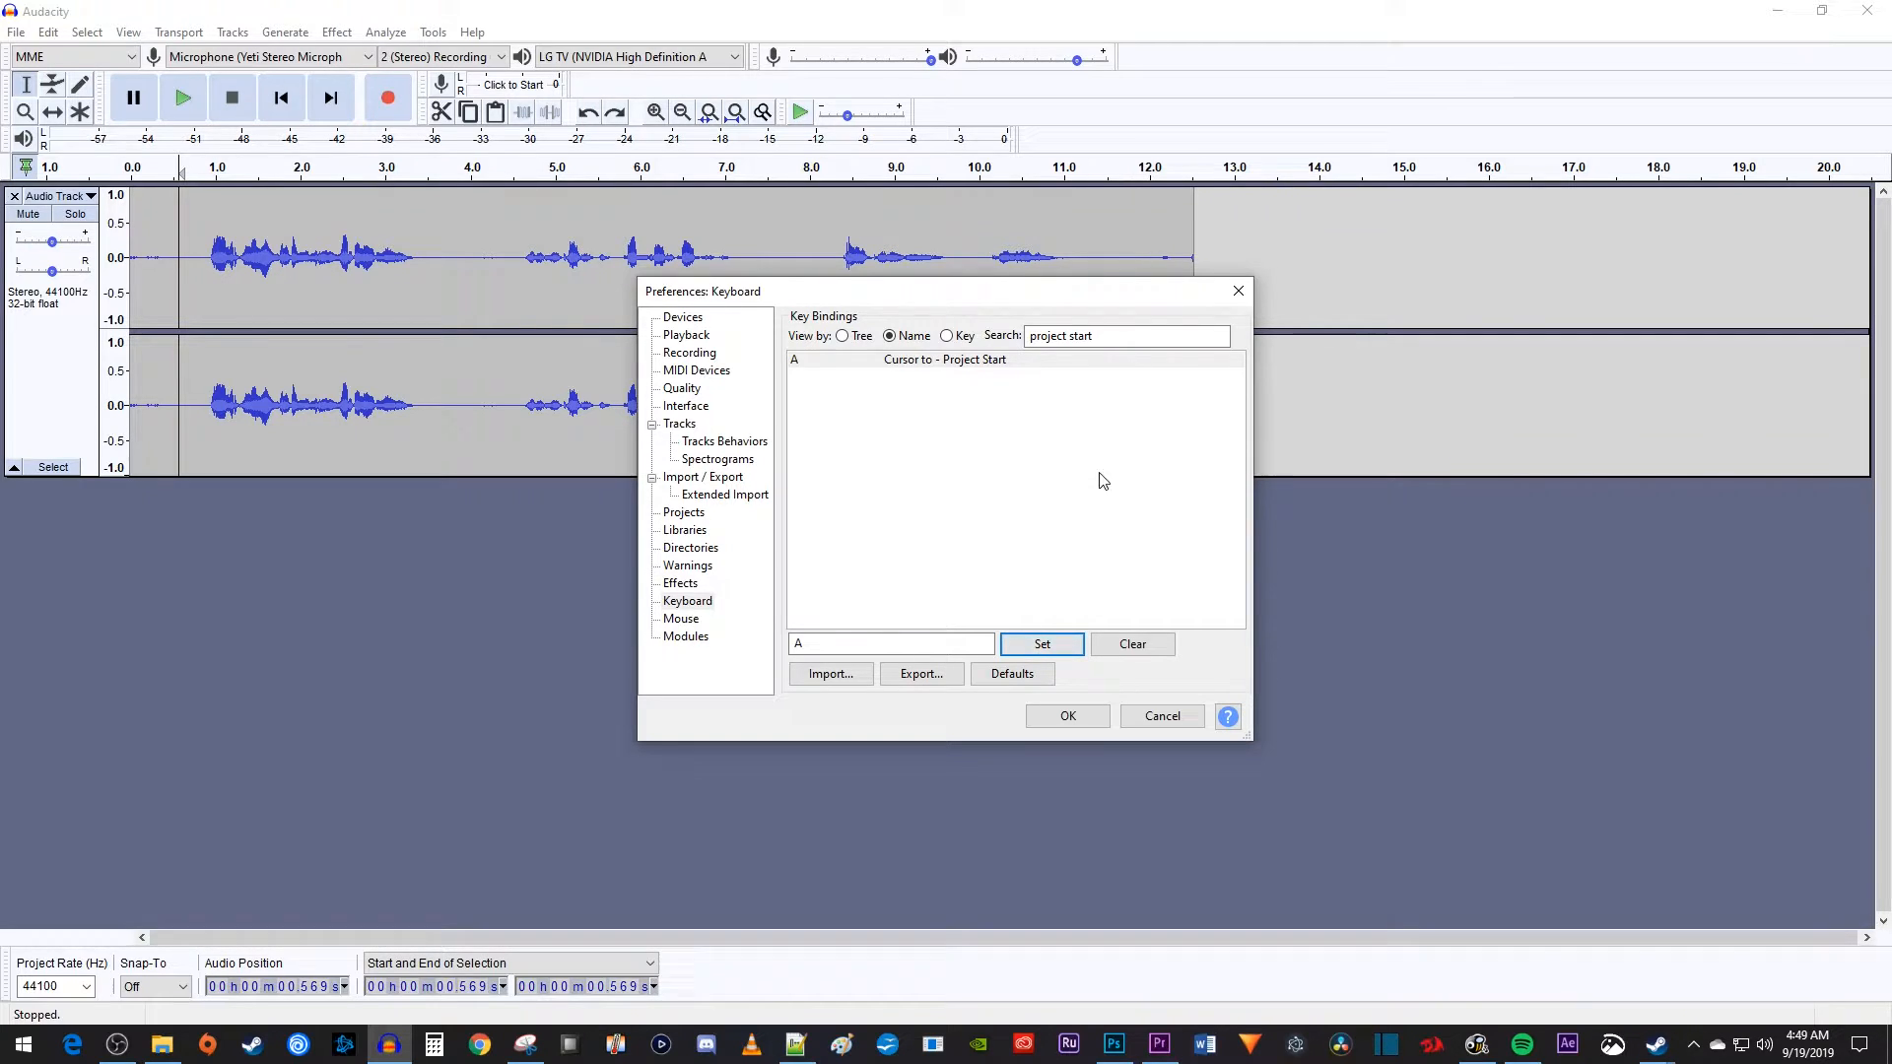
Rebind the Delete command from Ctrl+K to D, then search for 'silence'.
{"action": "type", "text": "delete"}
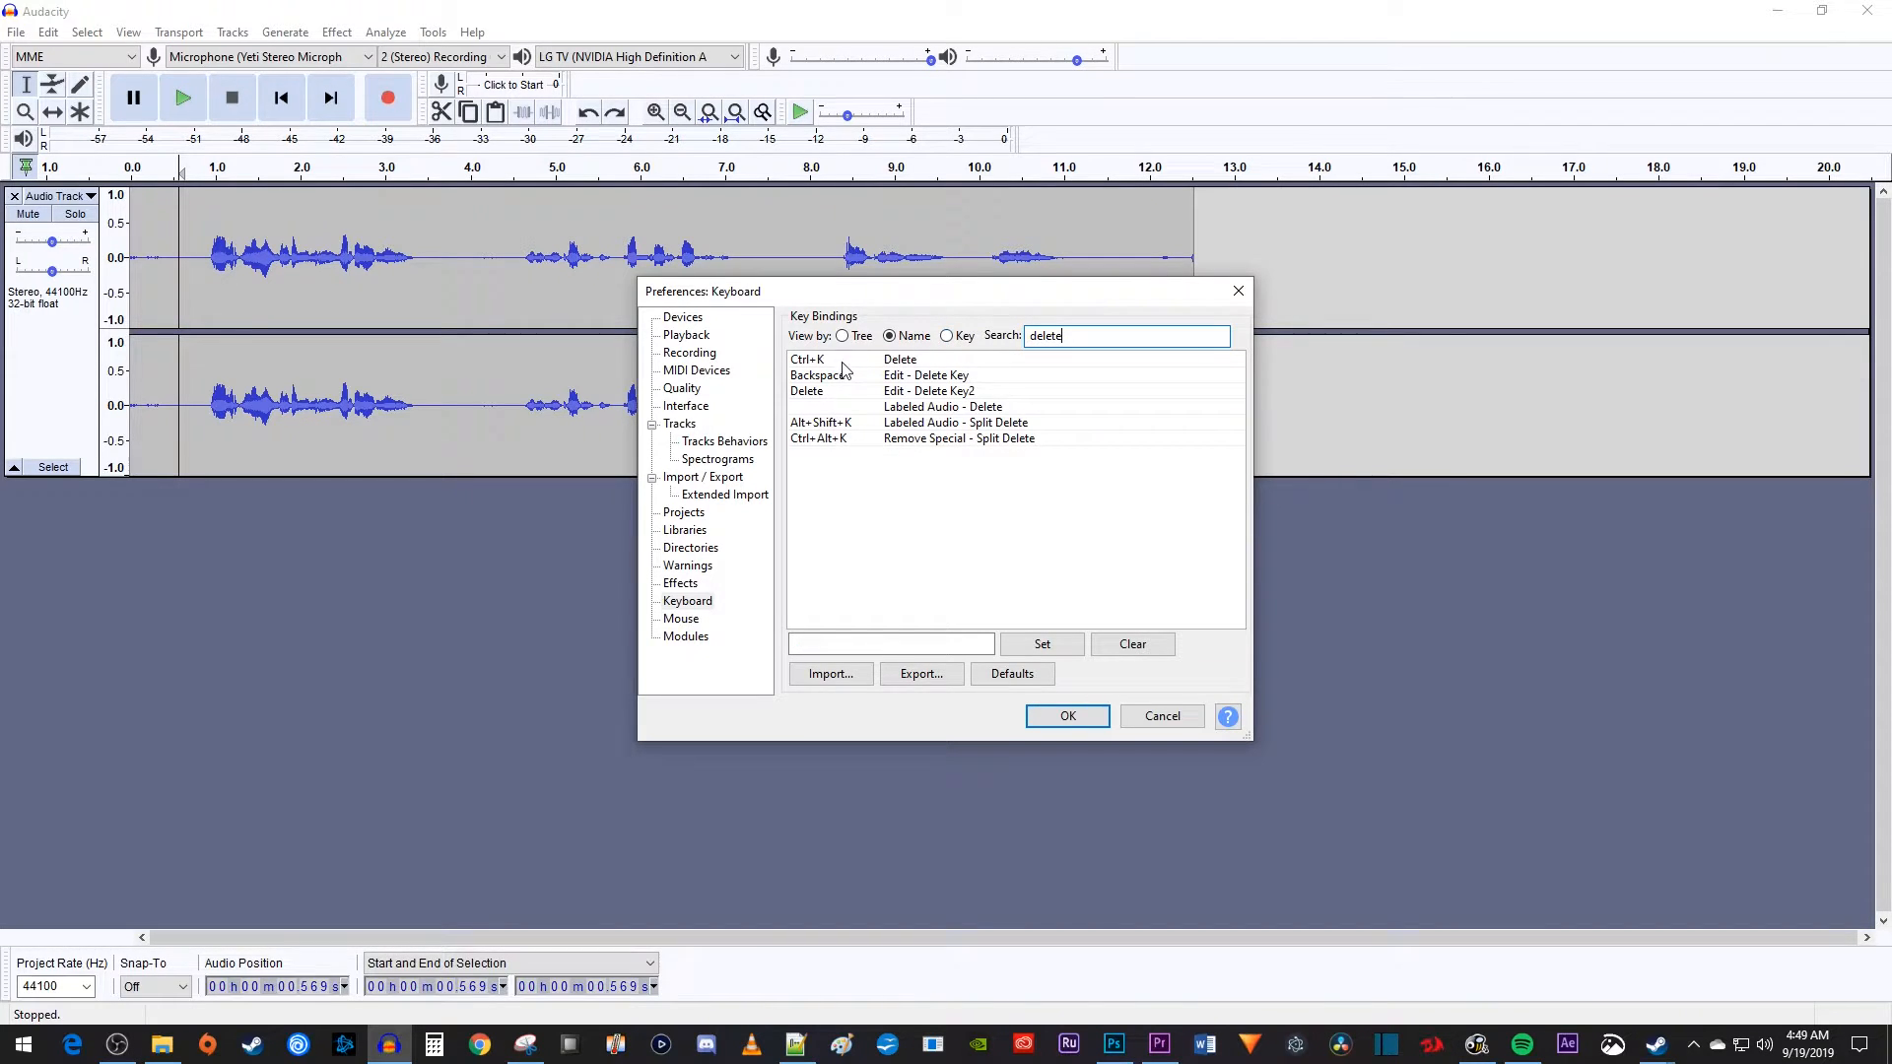
{"action": "left_click", "coordinate": [899, 359]}
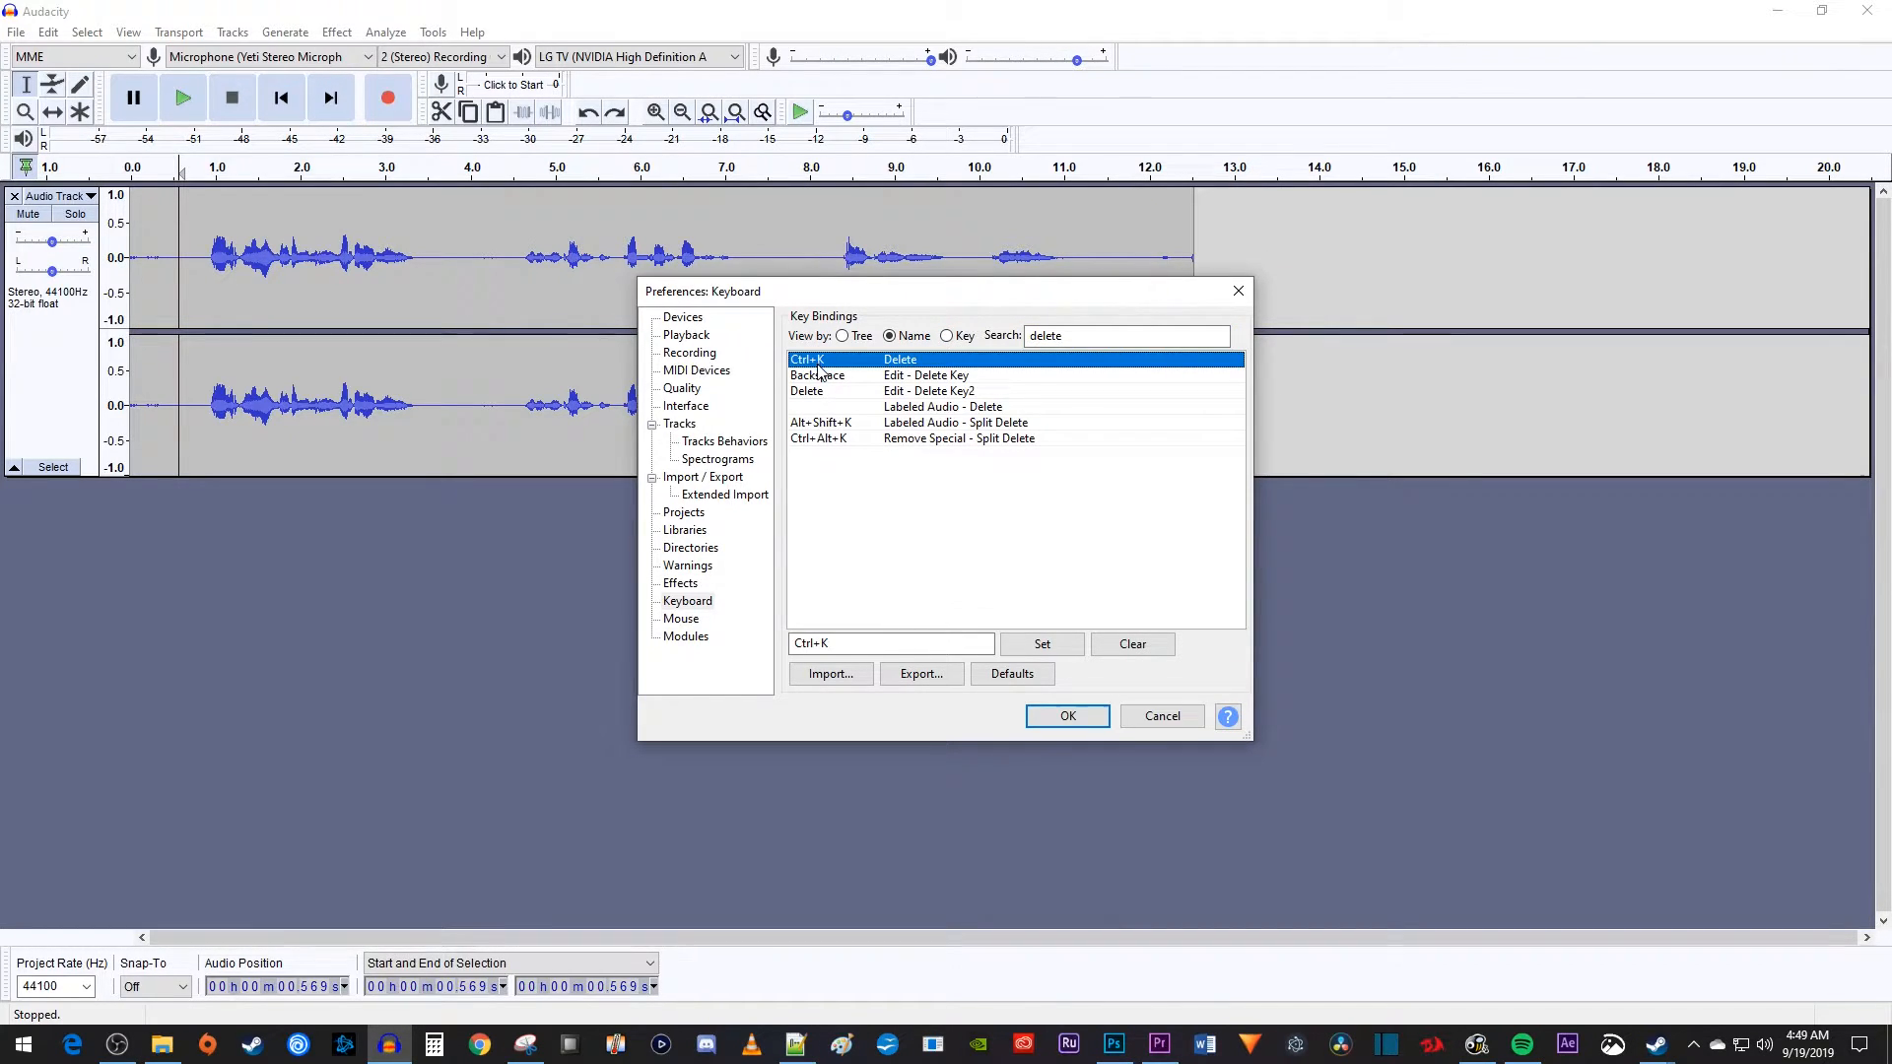
{"action": "left_click", "coordinate": [891, 643]}
{"action": "type", "text": "D"}
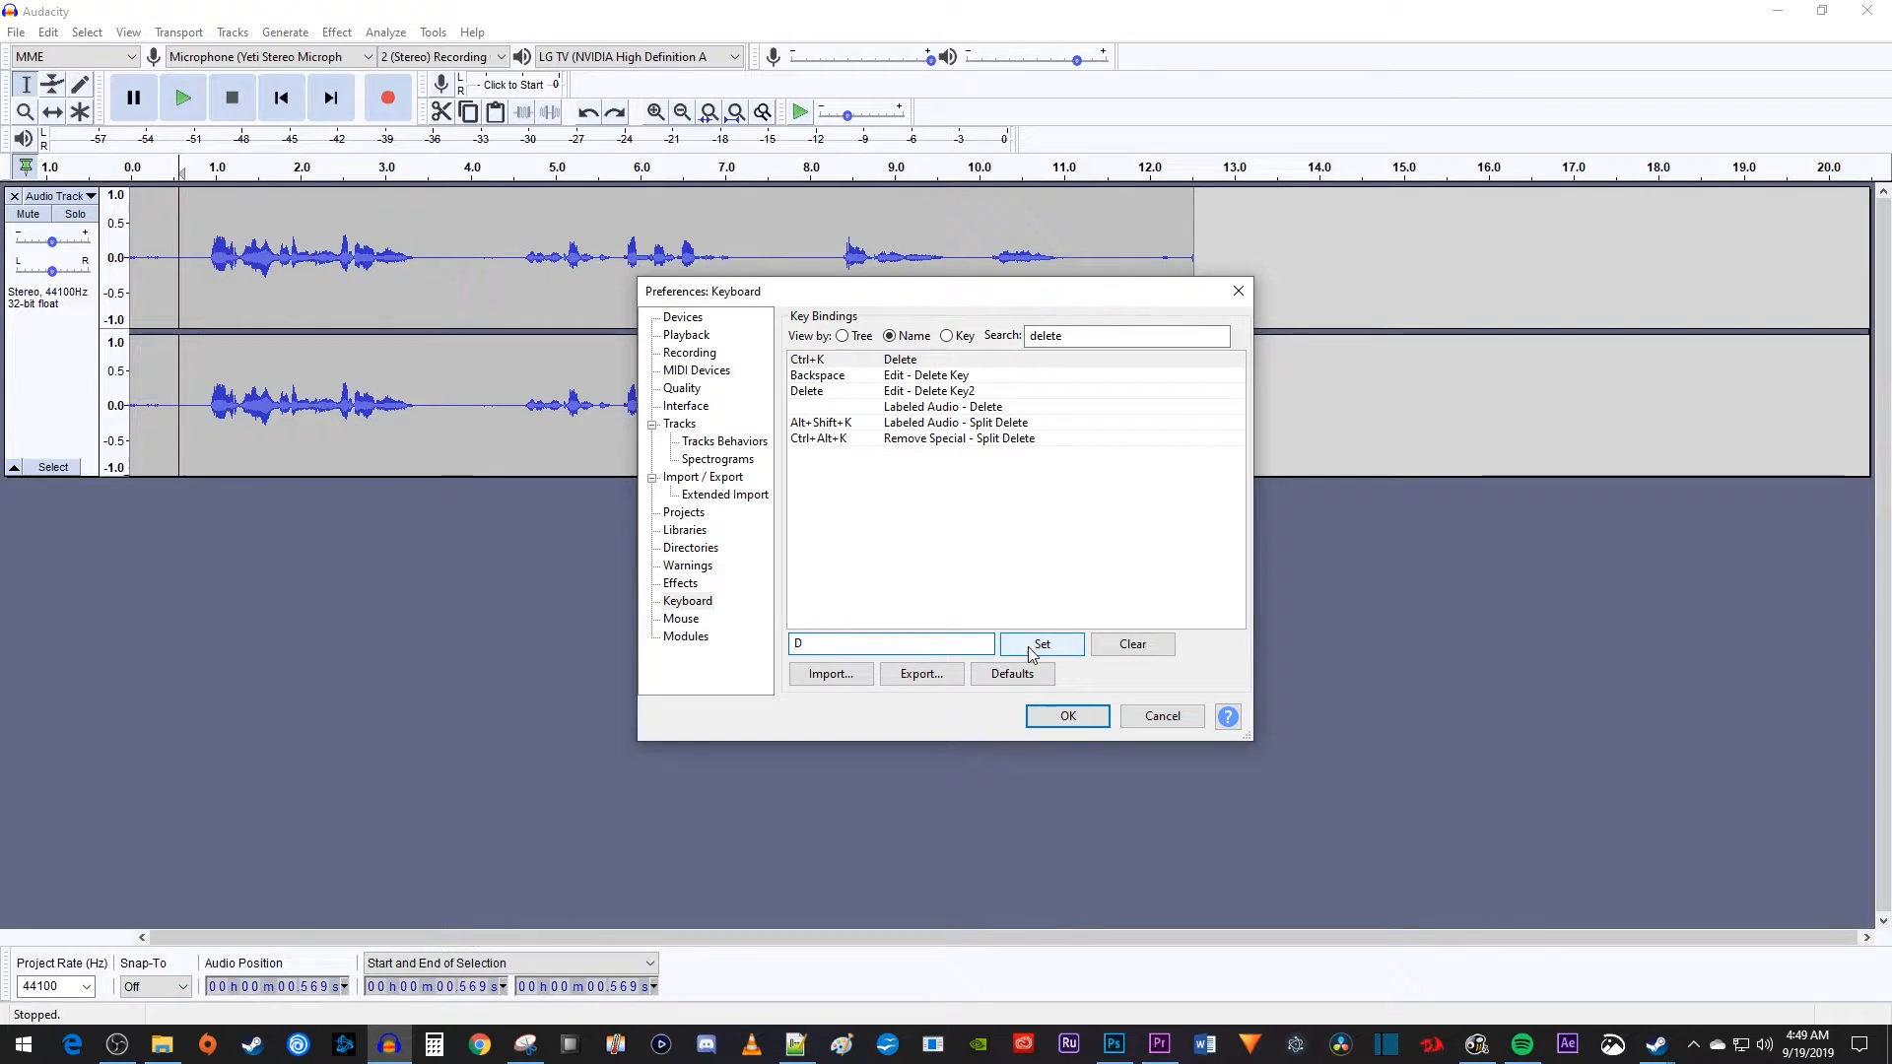
{"action": "left_click", "coordinate": [1042, 643]}
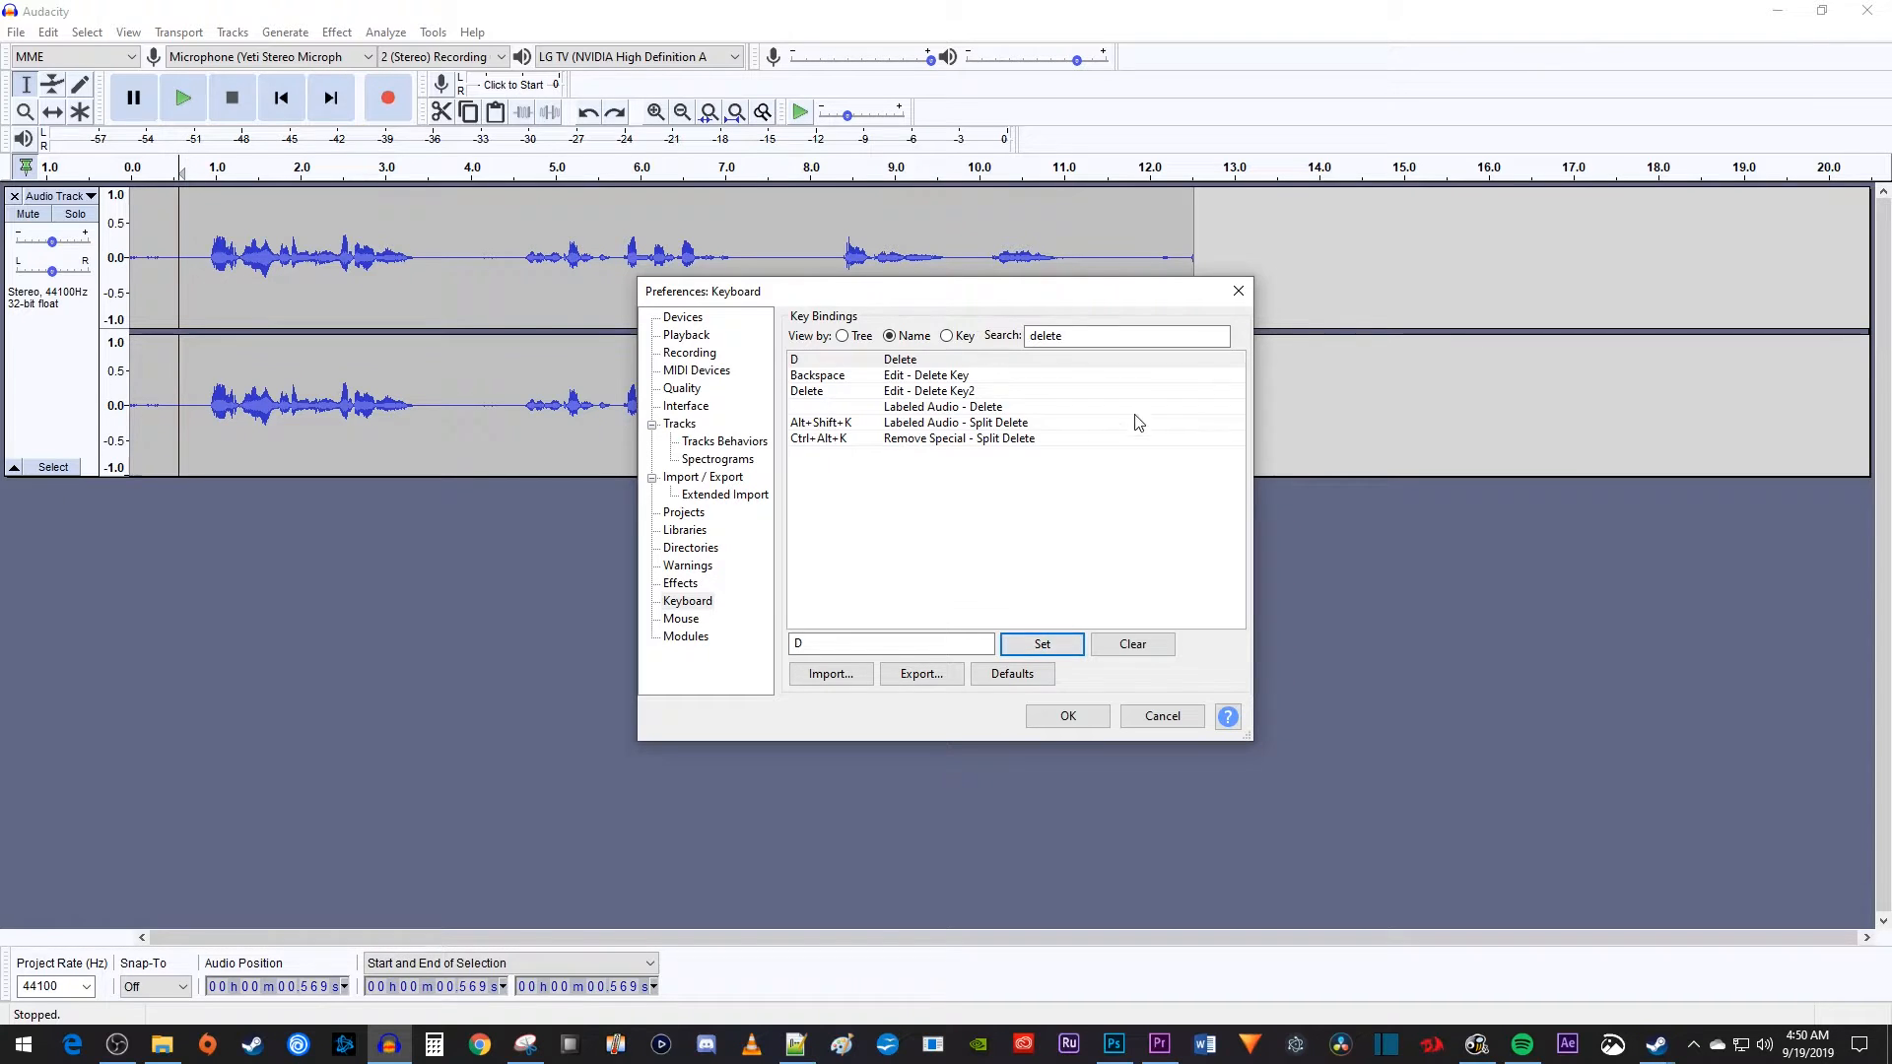
{"action": "type", "text": "silence"}
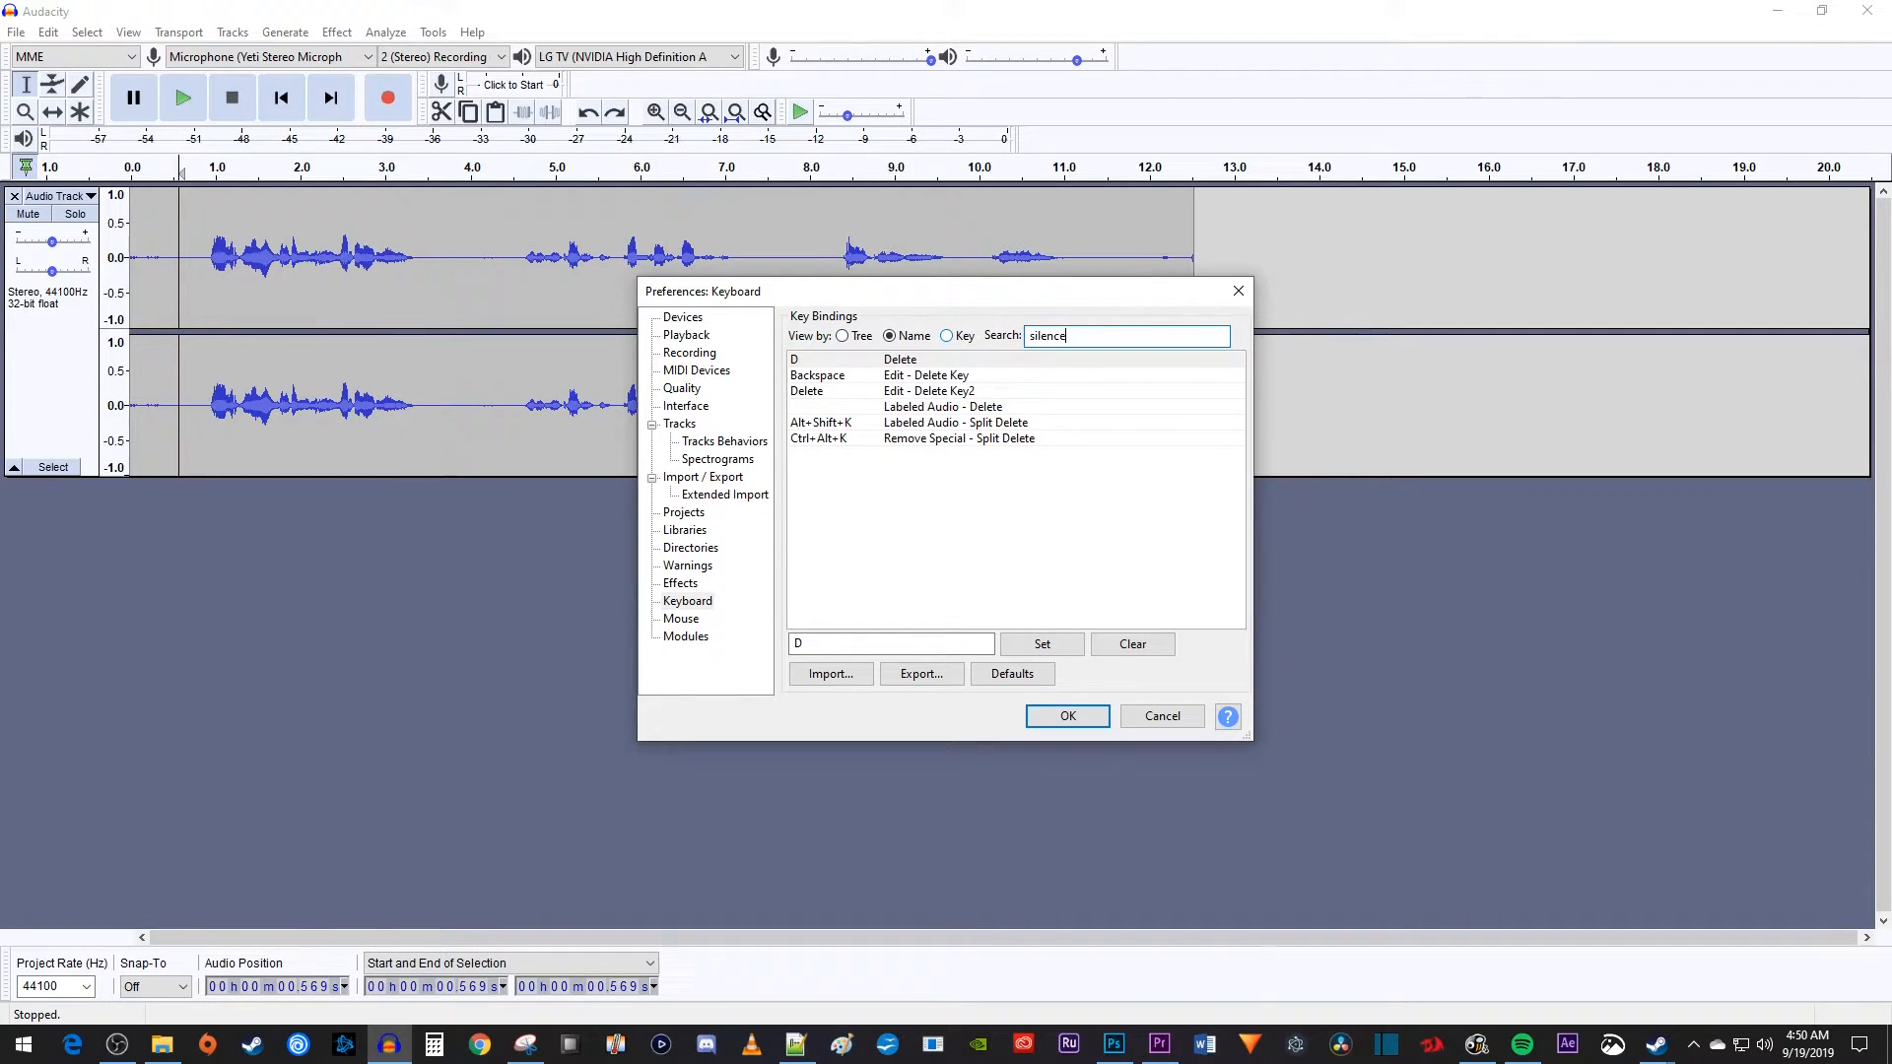
Assign S to Remove Special - Silence Audio and confirm Preferences with OK.
{"action": "type", "text": "silence"}
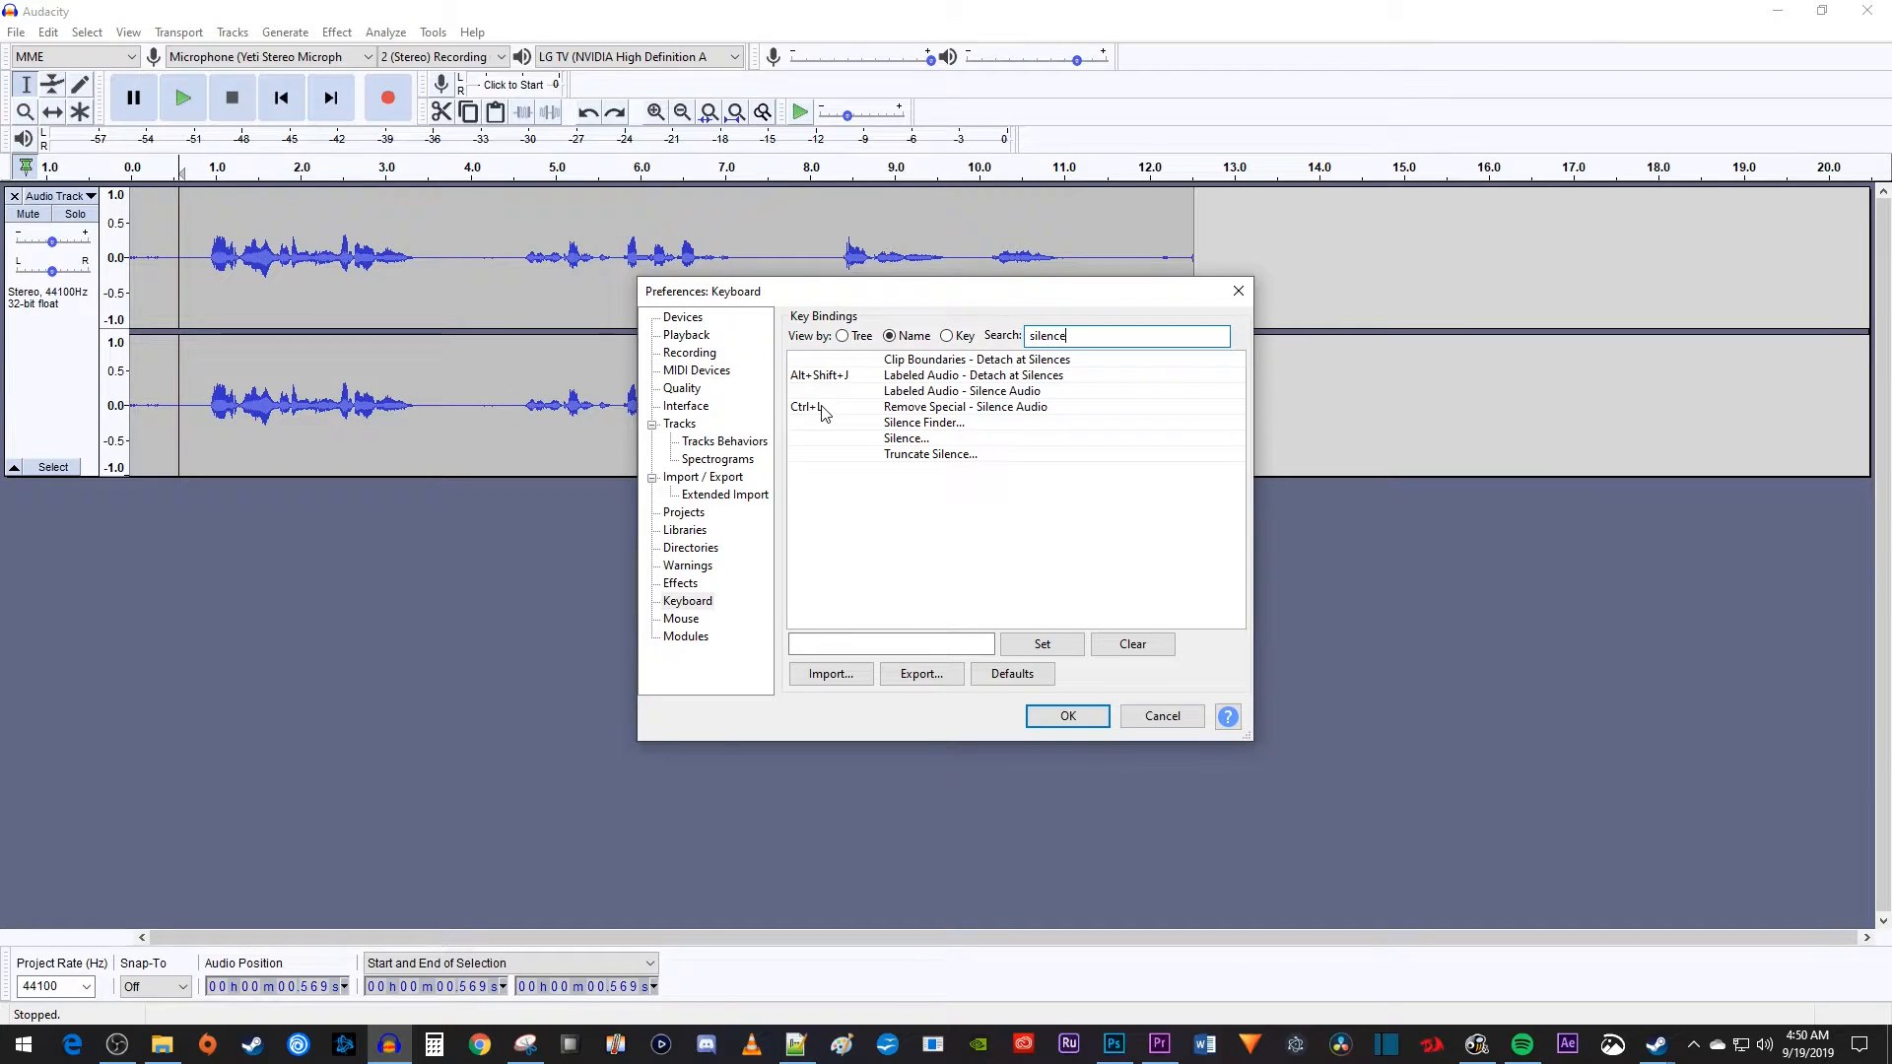
{"action": "left_click", "coordinate": [965, 407]}
{"action": "type", "text": "S"}
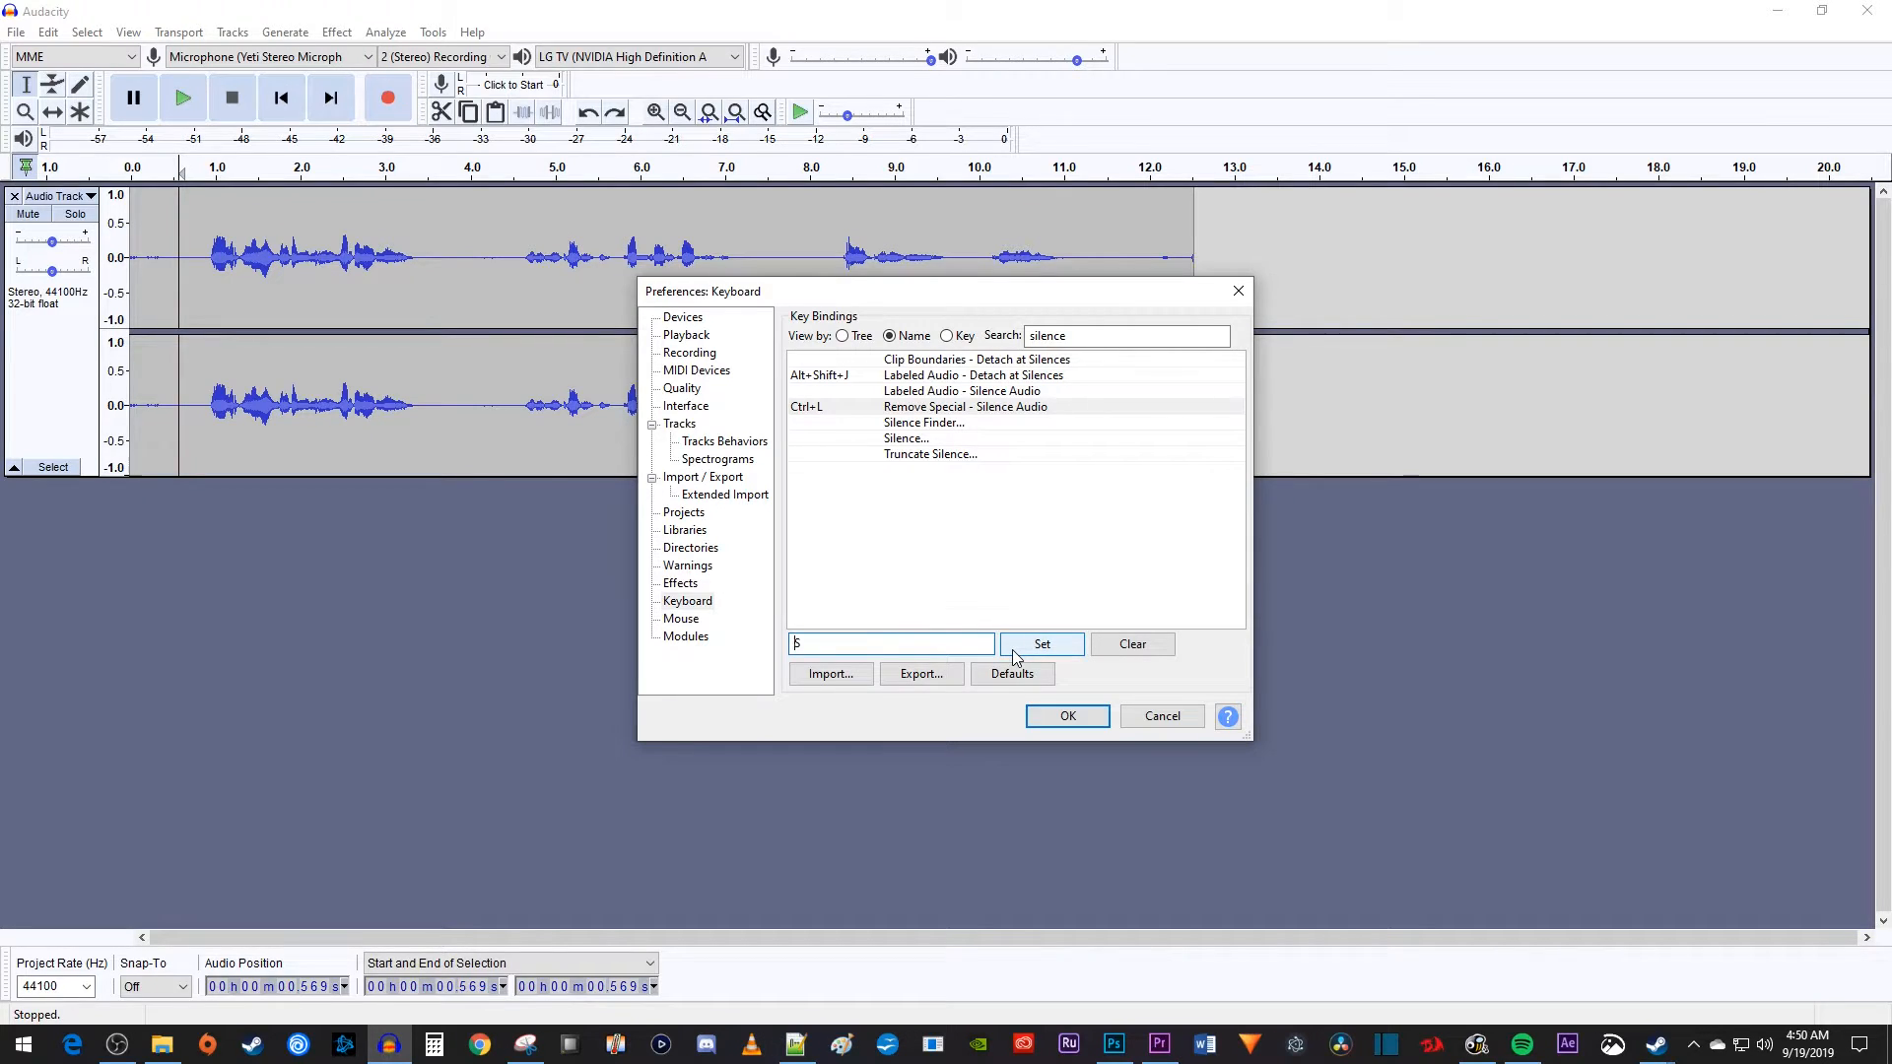
{"action": "left_click", "coordinate": [1042, 644]}
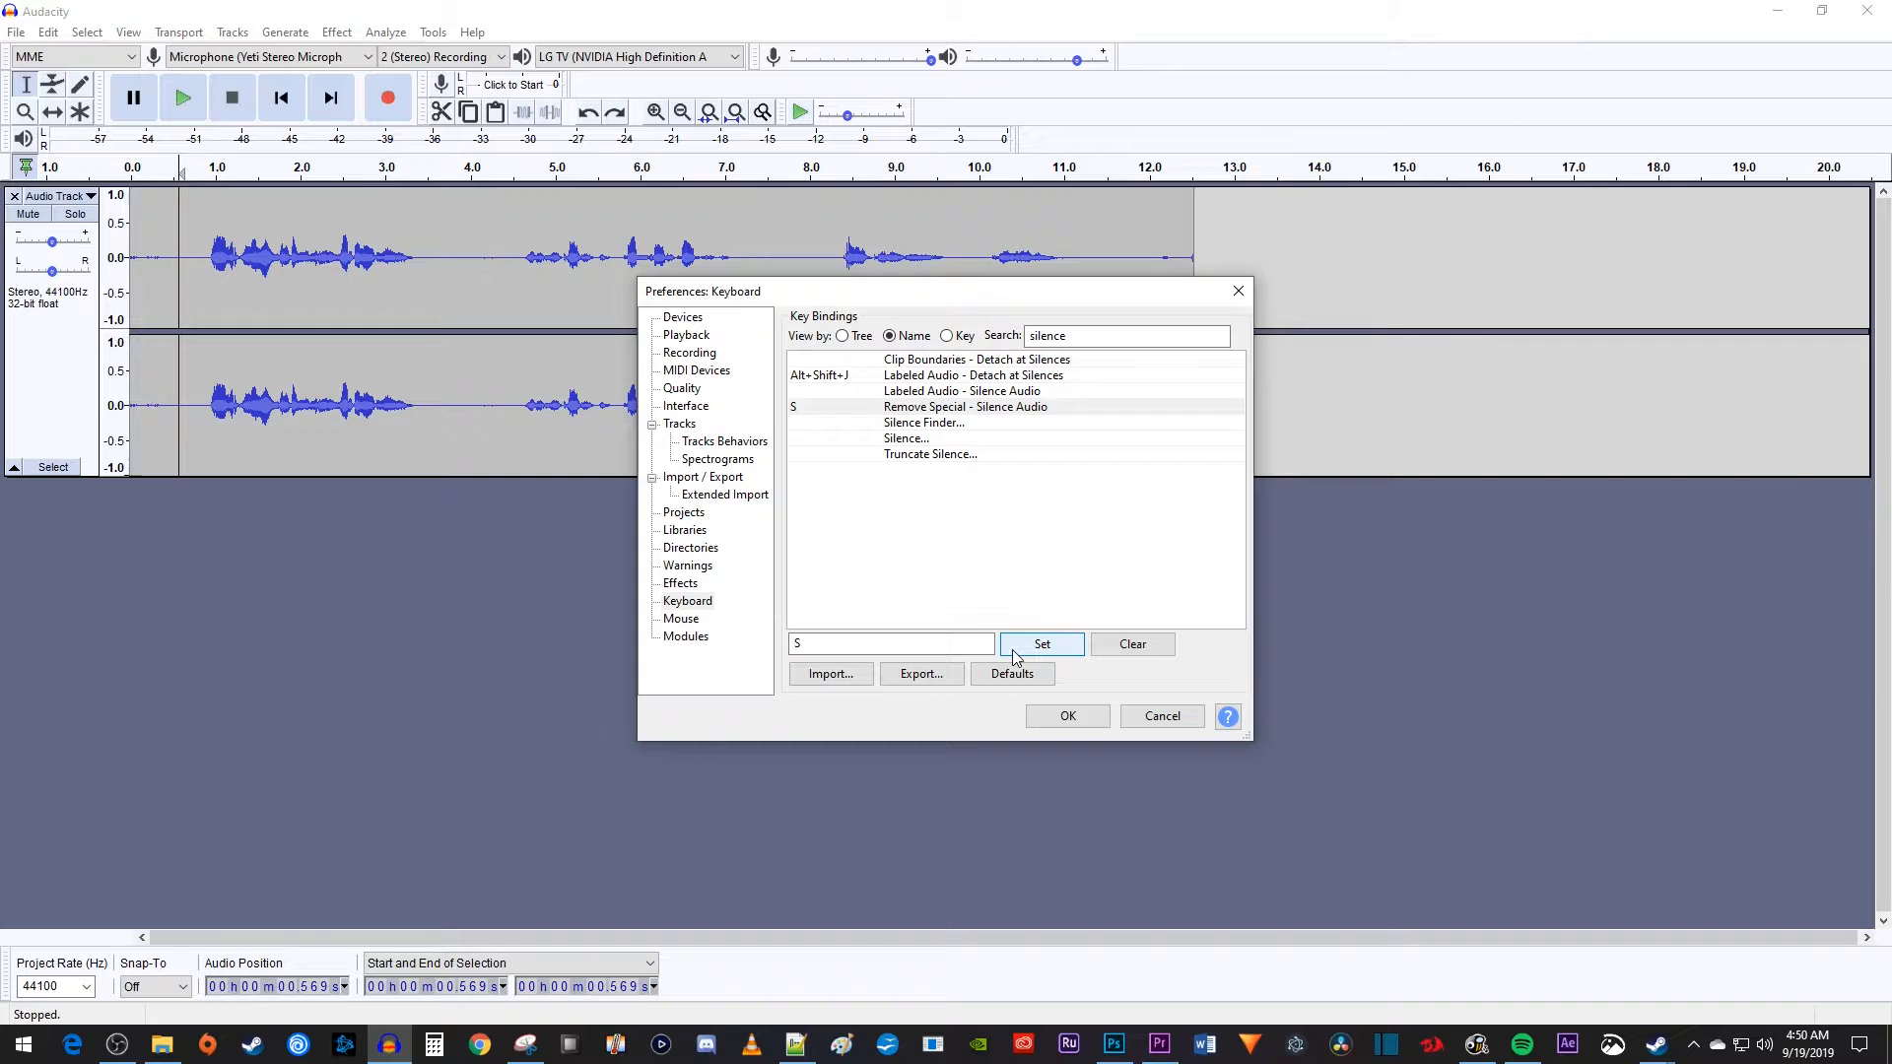
{"action": "left_click", "coordinate": [1067, 716]}
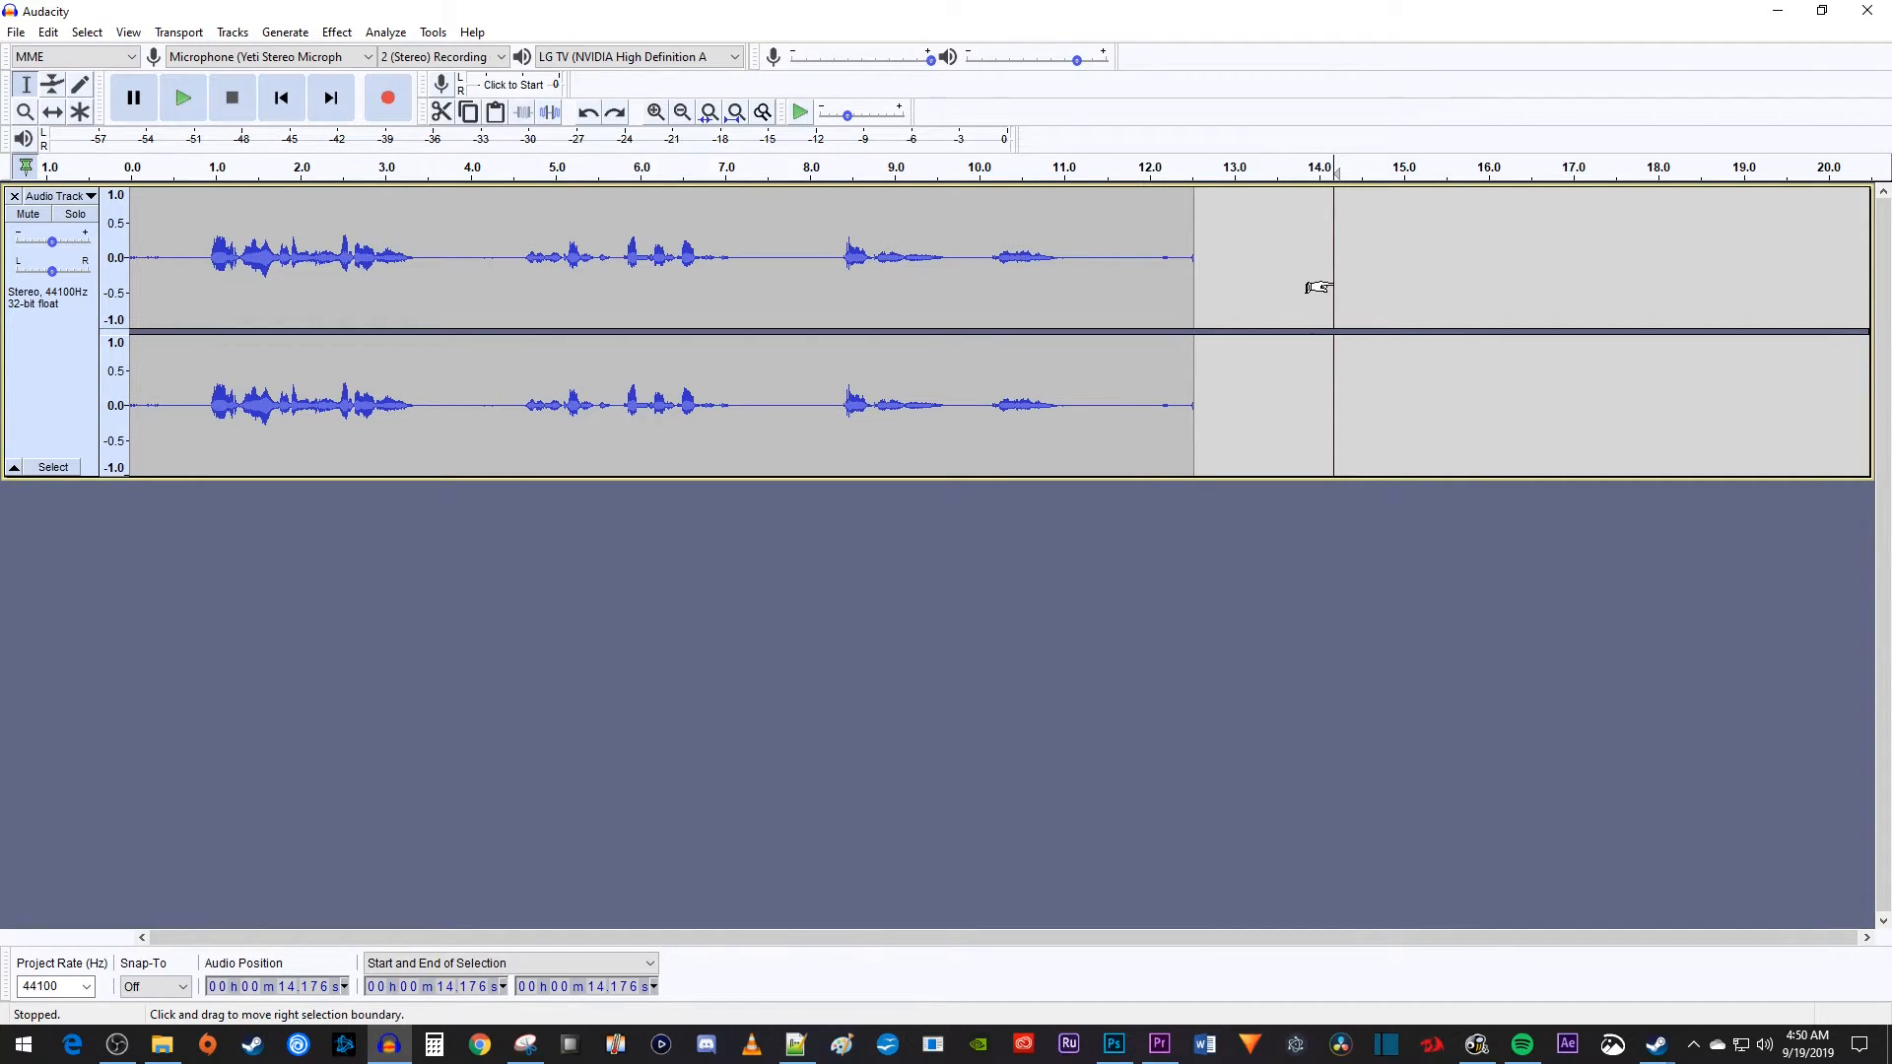
Play the recording from the start, stop, and select the later speech after about 6 seconds.
{"action": "left_click", "coordinate": [184, 98]}
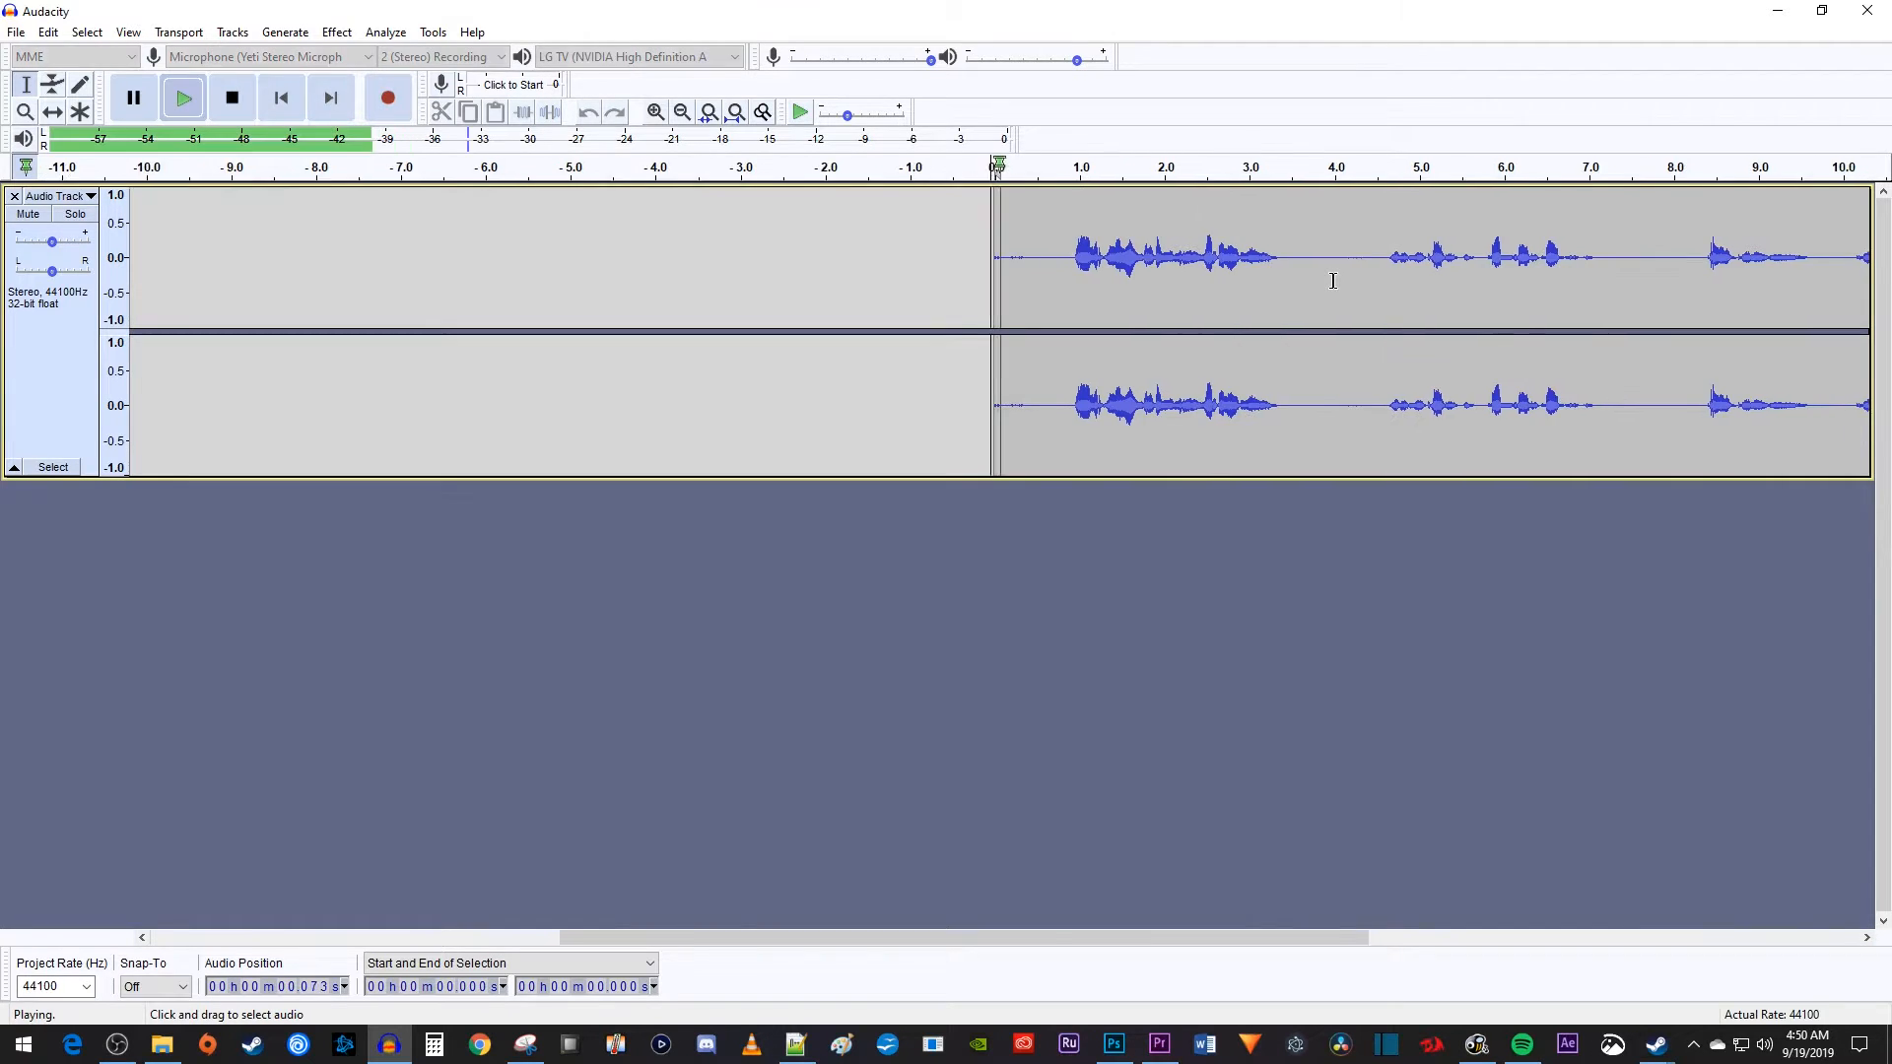
{"action": "left_click", "coordinate": [234, 97]}
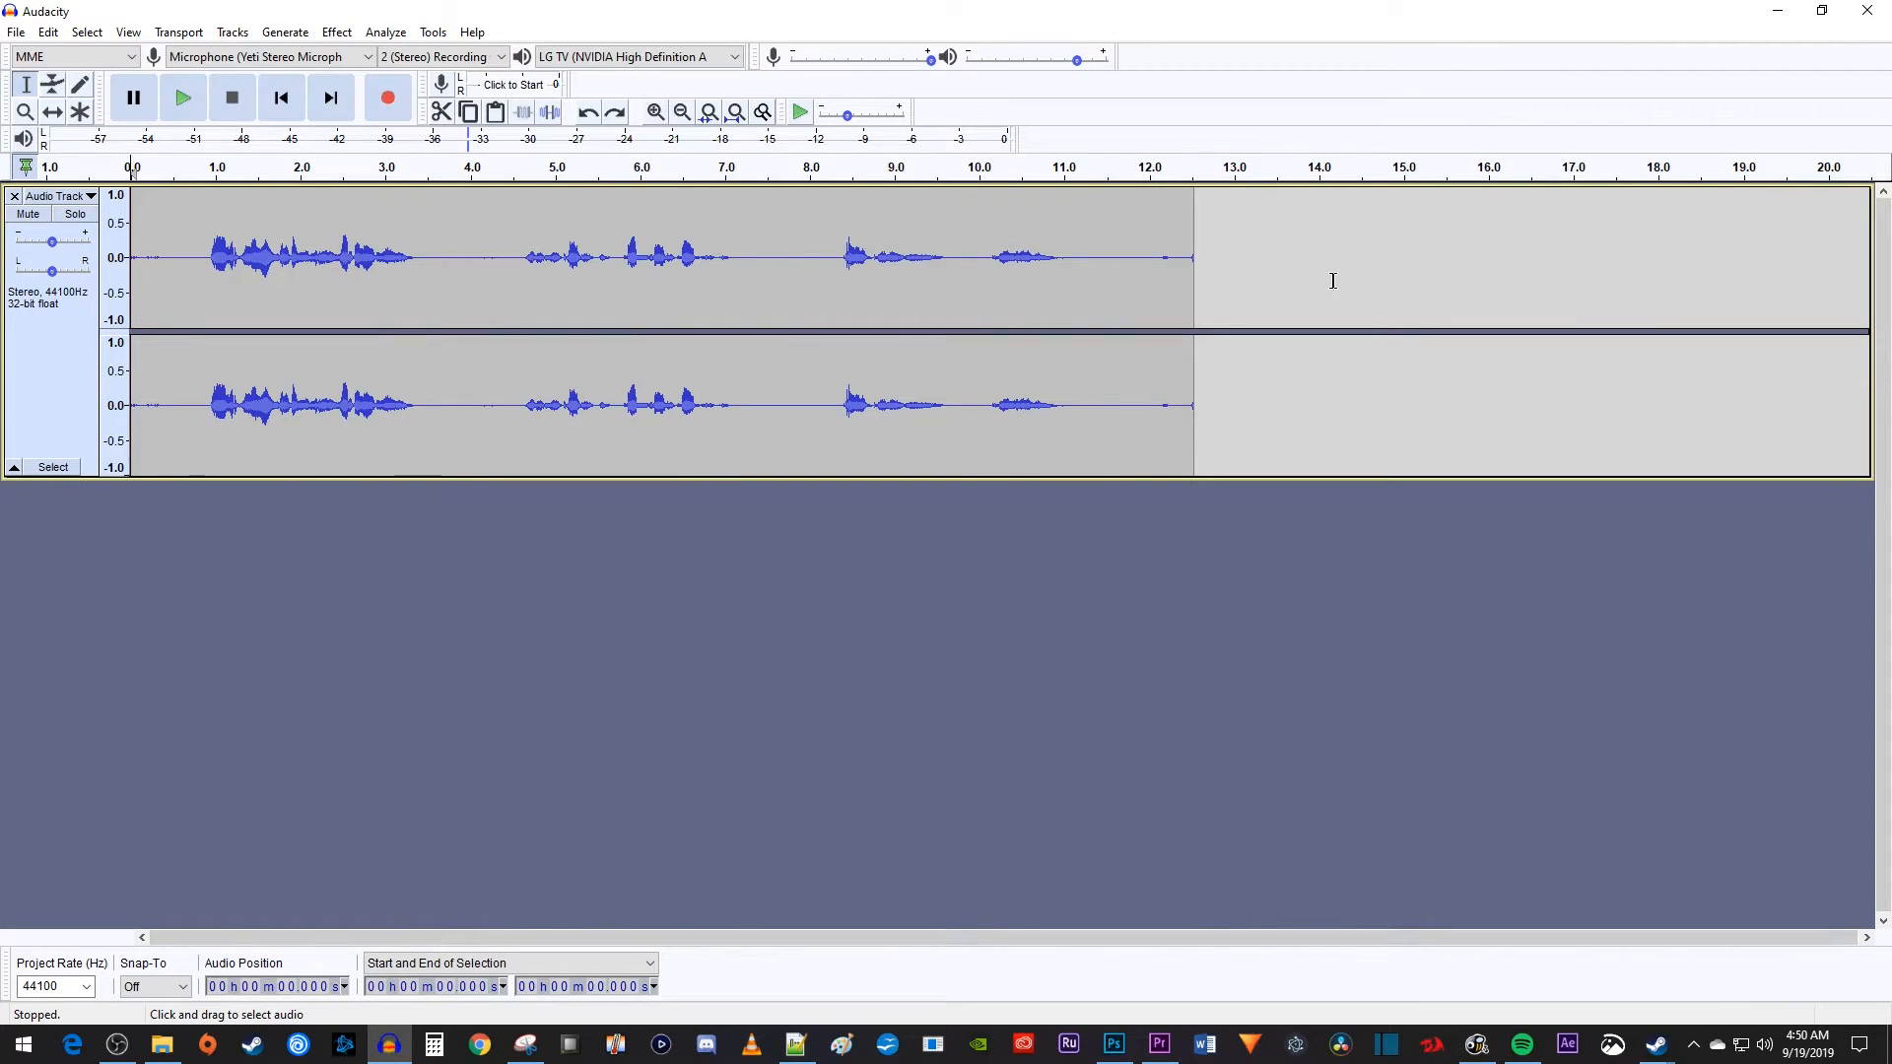
{"action": "left_click_drag", "start_coordinate": [997, 257], "coordinate": [1111, 257]}
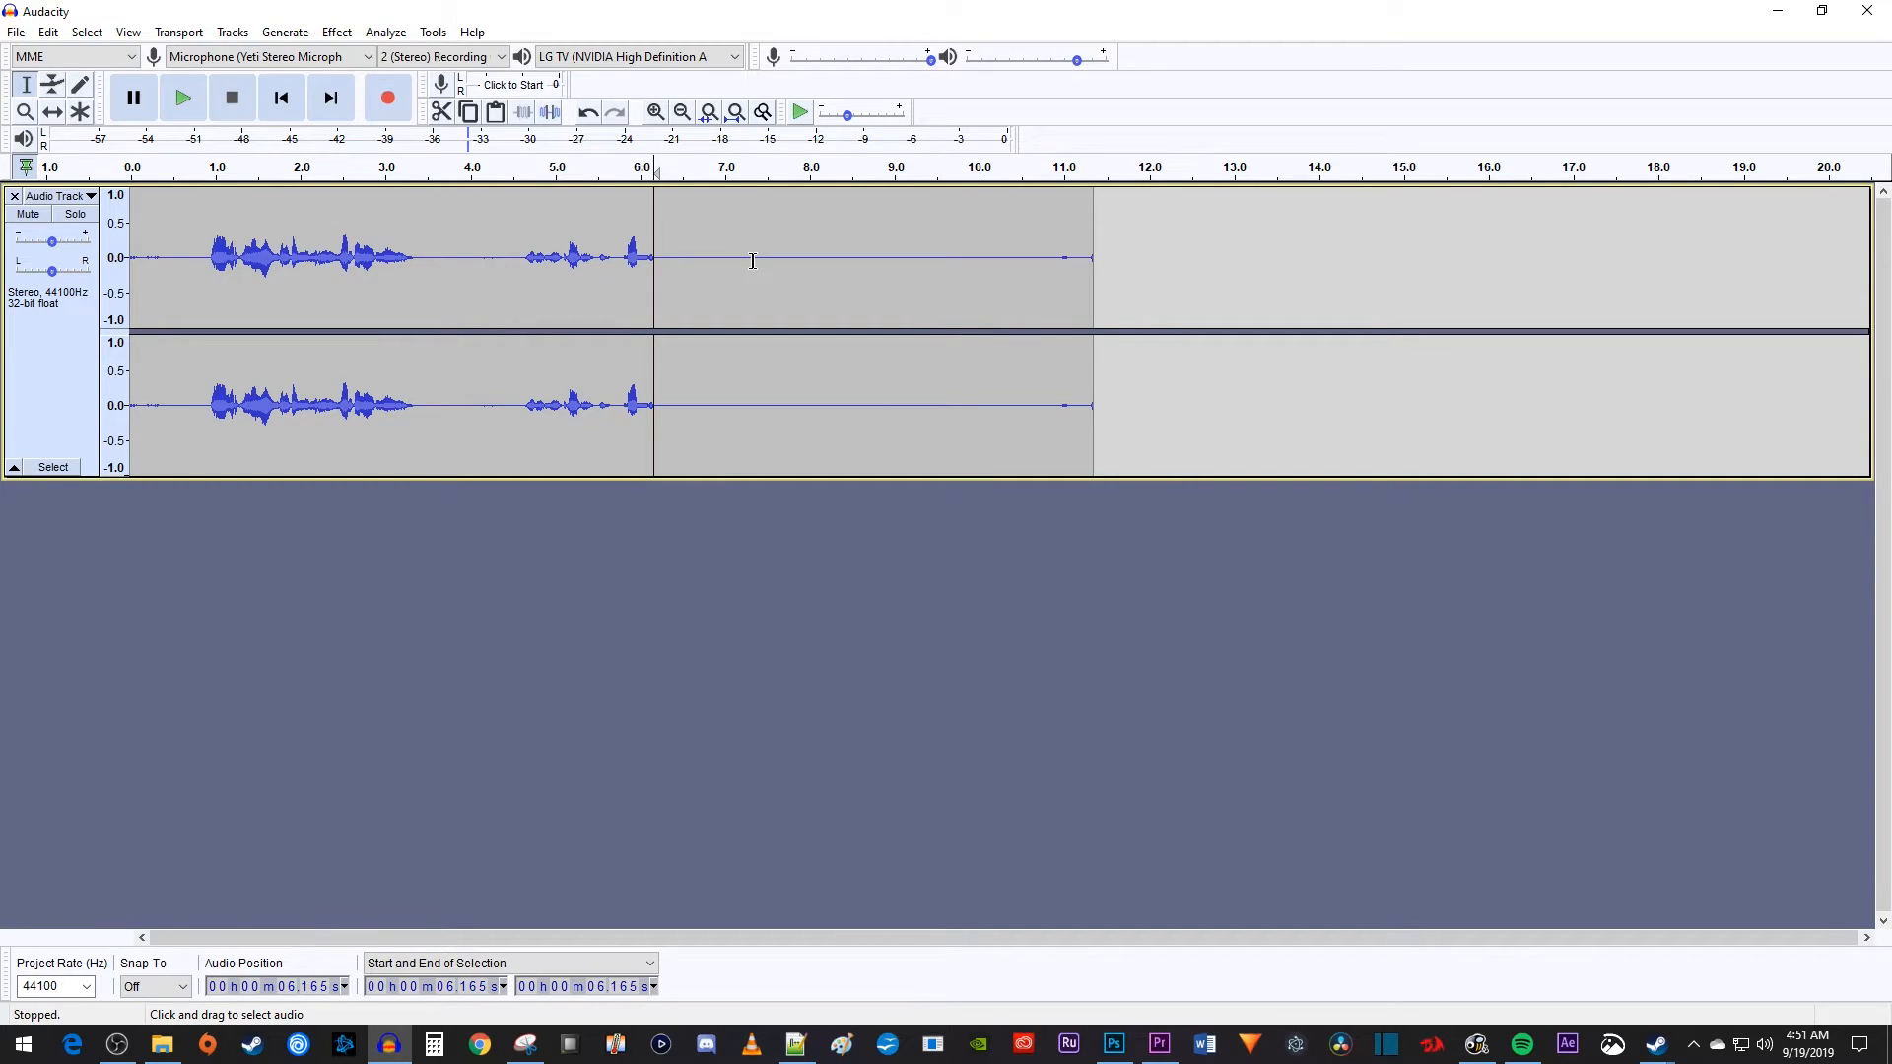
Record a short faint take after the edit to about 14.4 s, then play it back.
{"action": "left_click", "coordinate": [388, 97]}
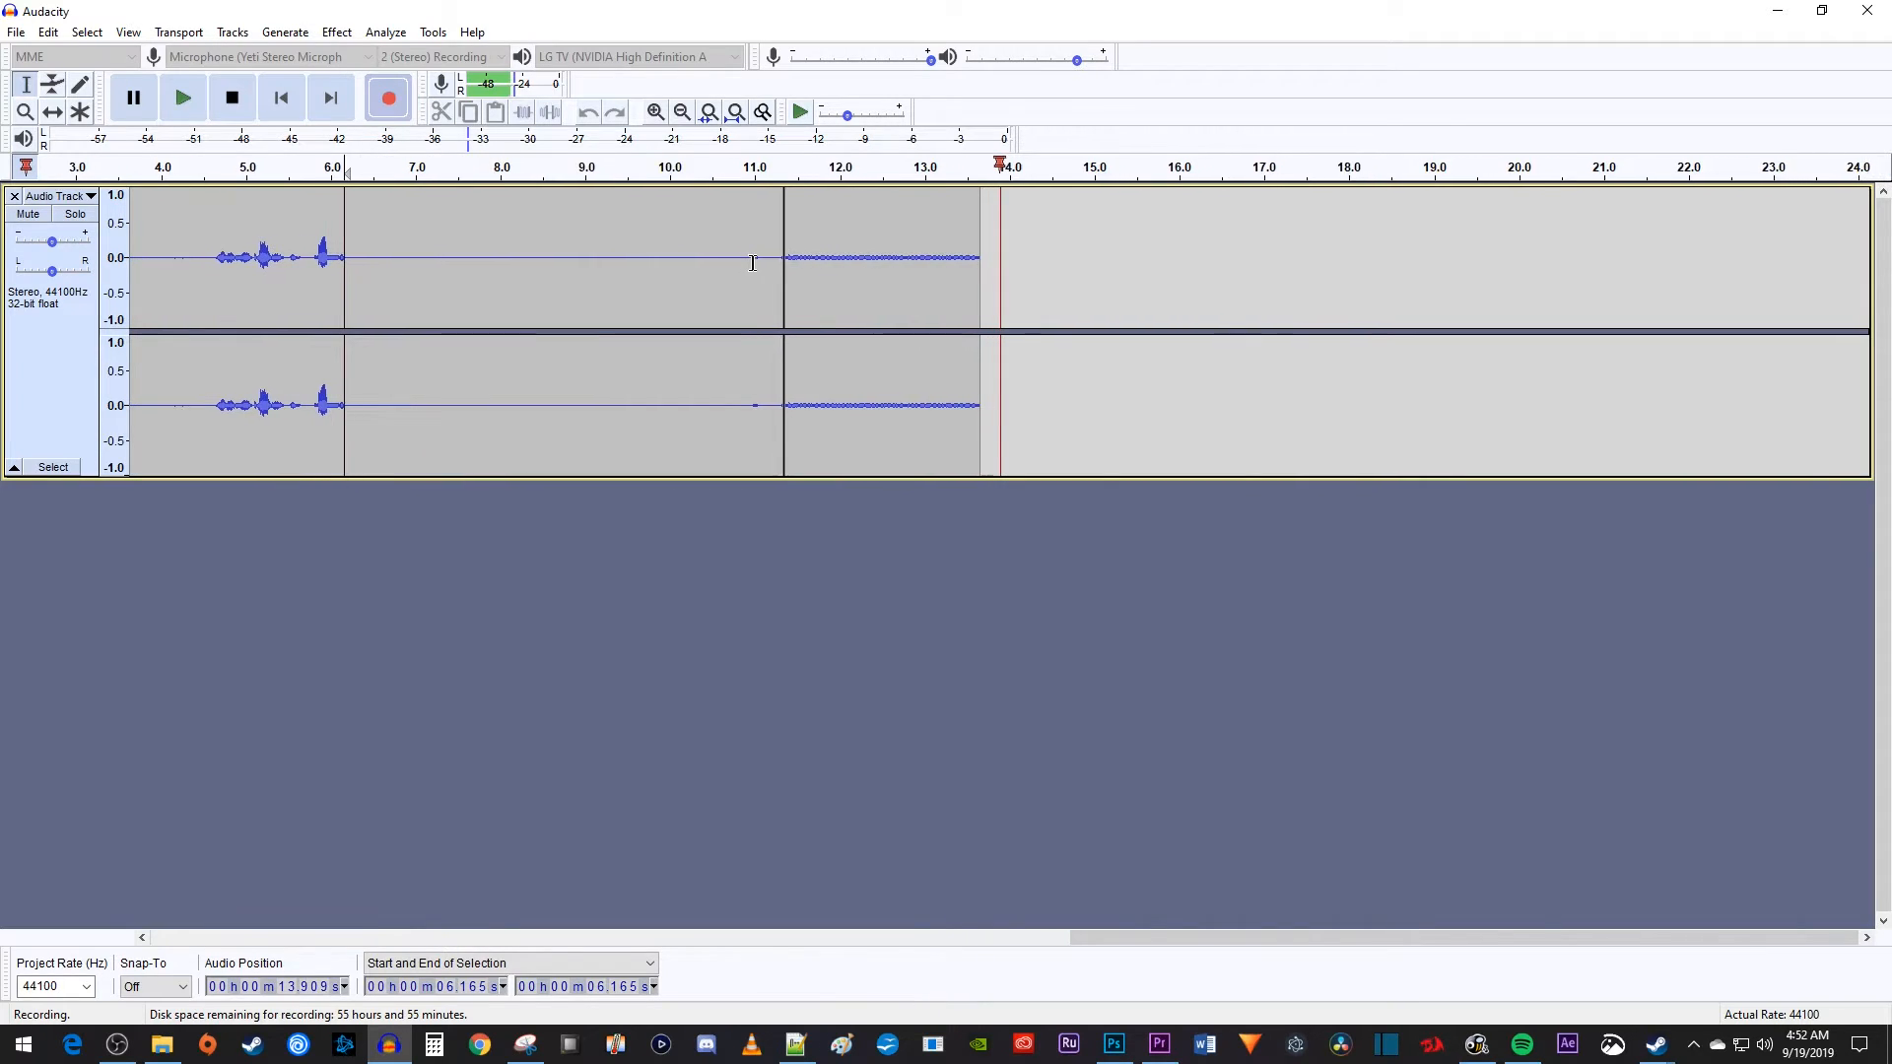
{"action": "left_click", "coordinate": [232, 98]}
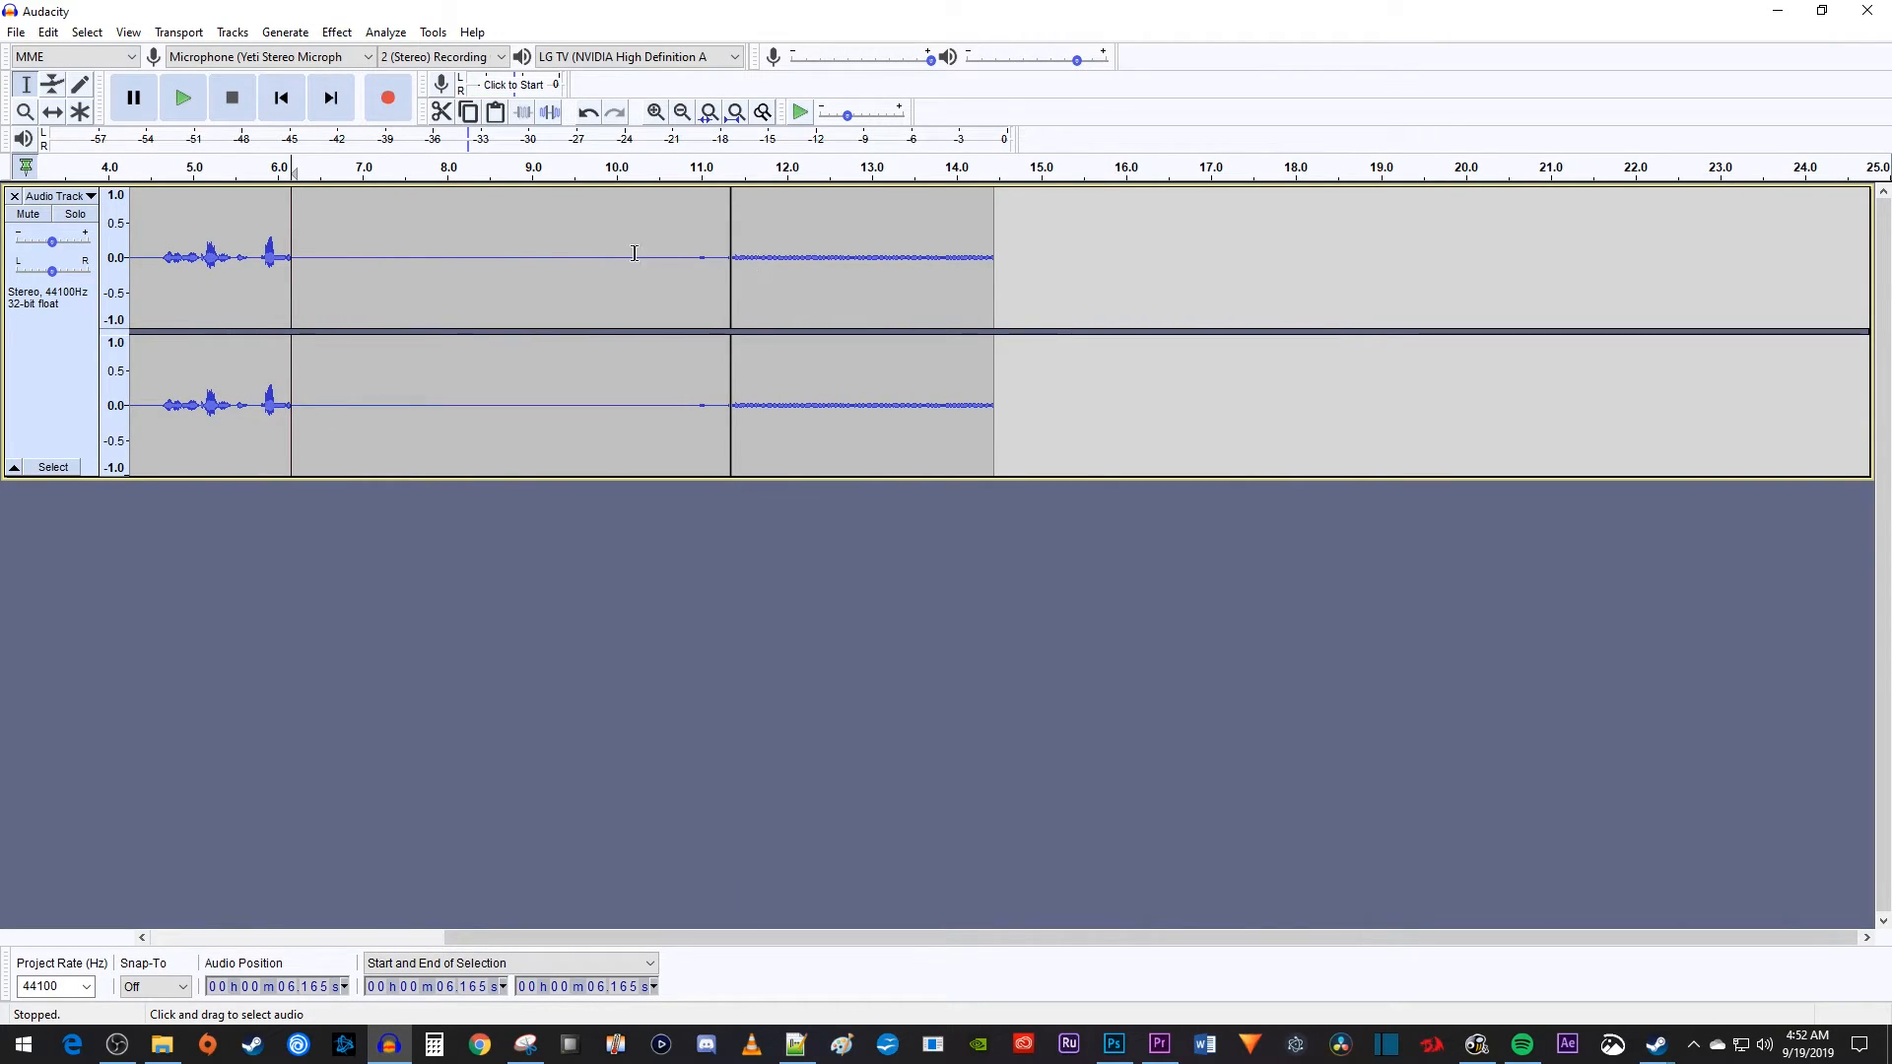
{"action": "left_click", "coordinate": [184, 97]}
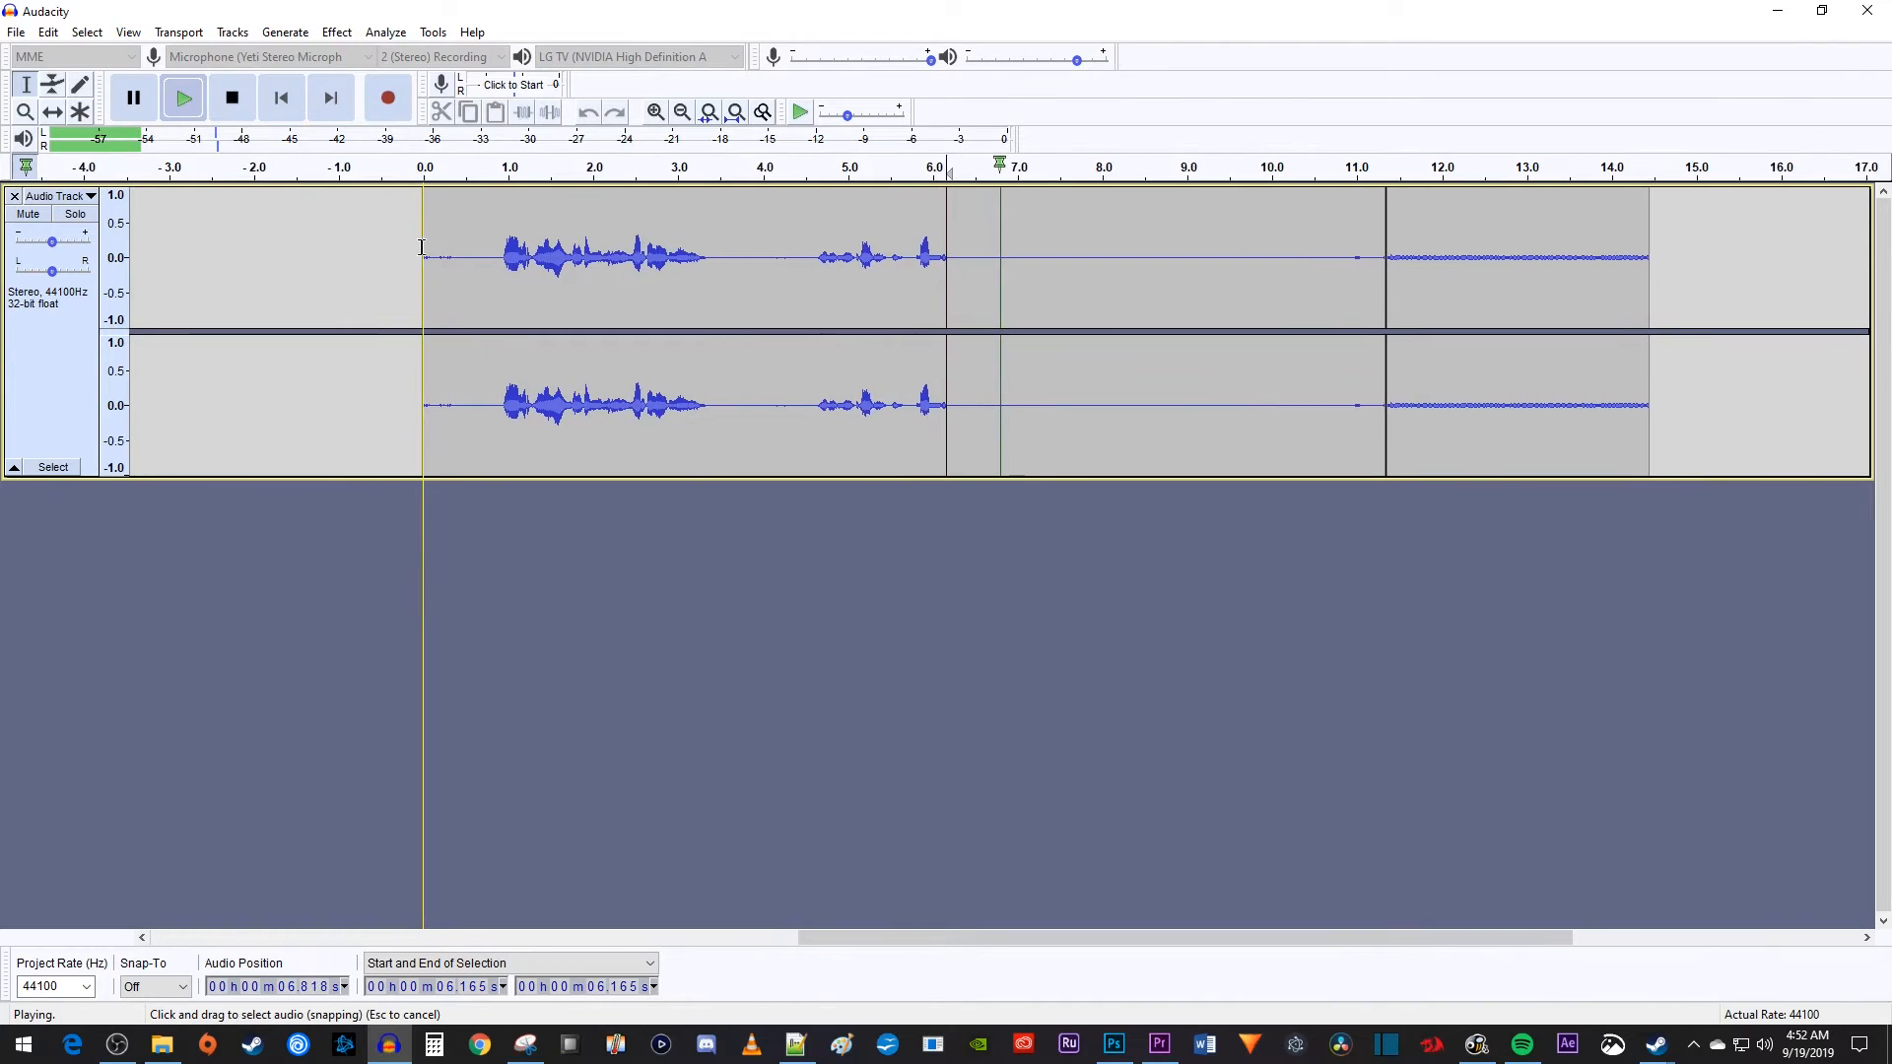
{"action": "left_click", "coordinate": [233, 97]}
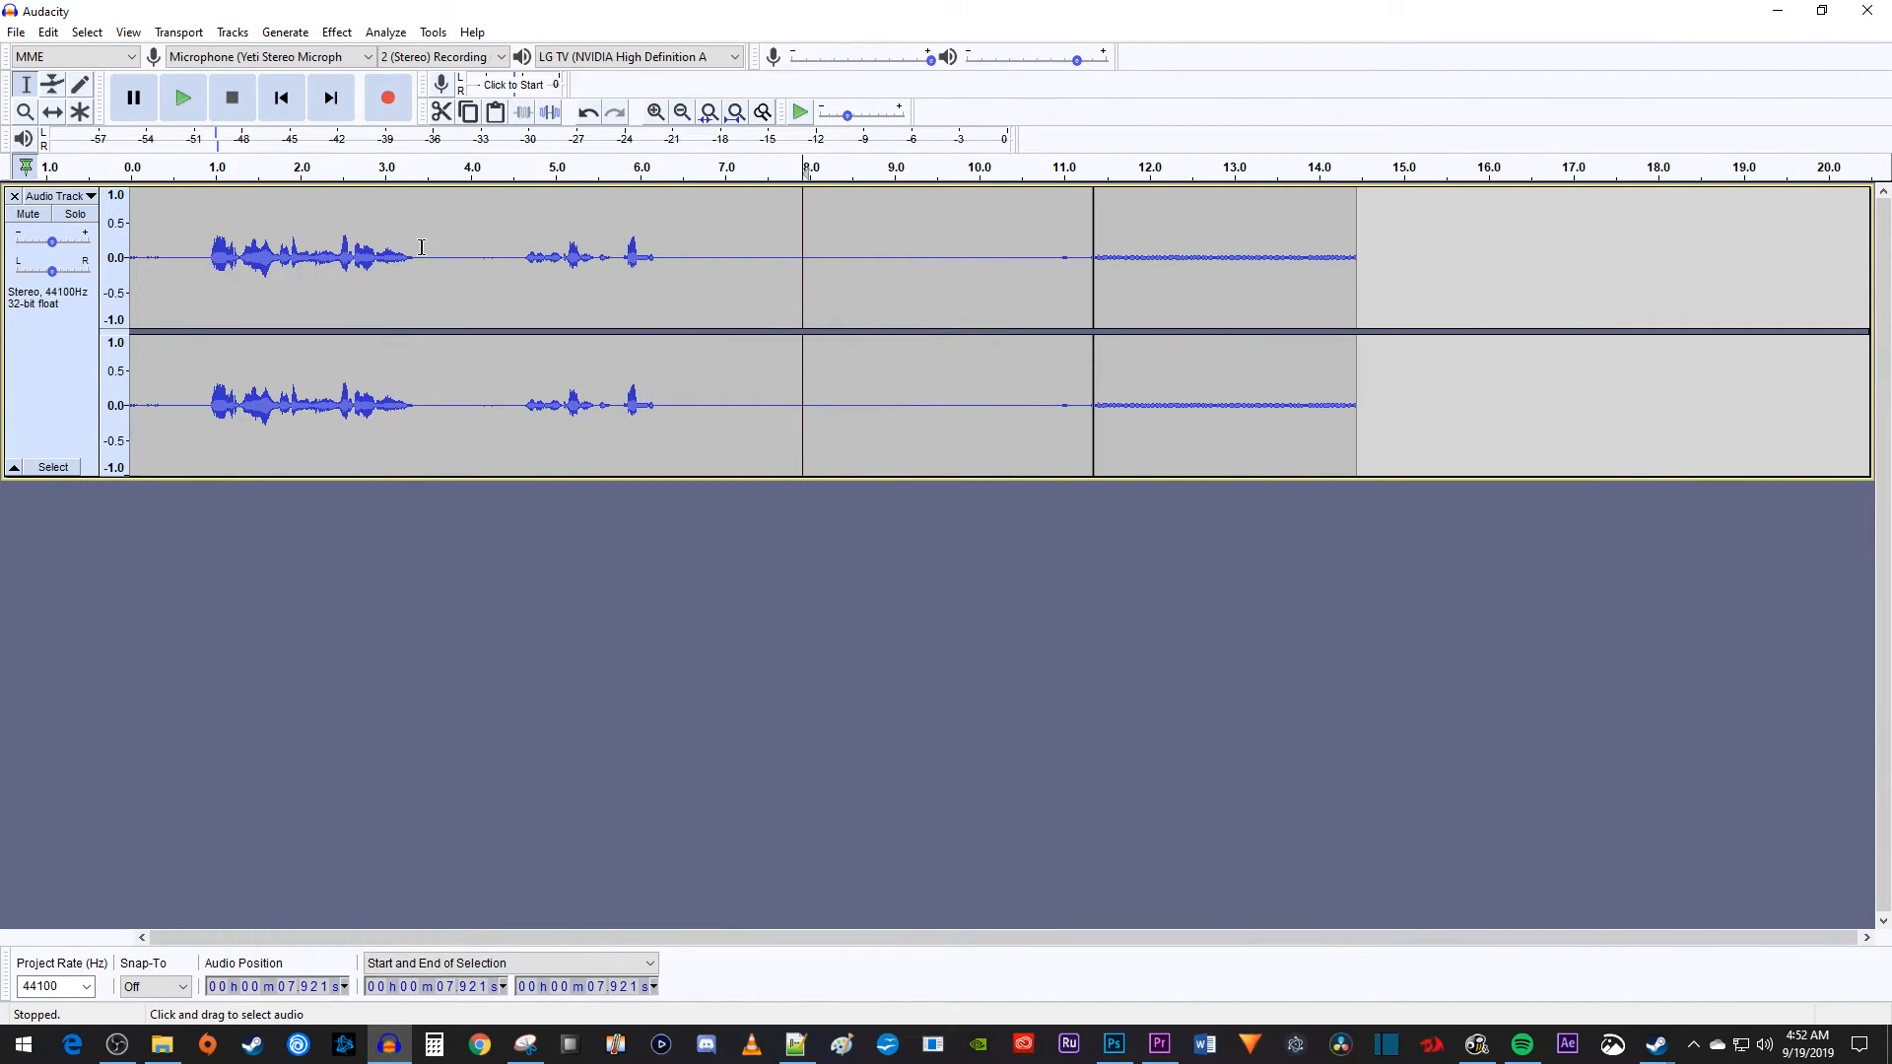